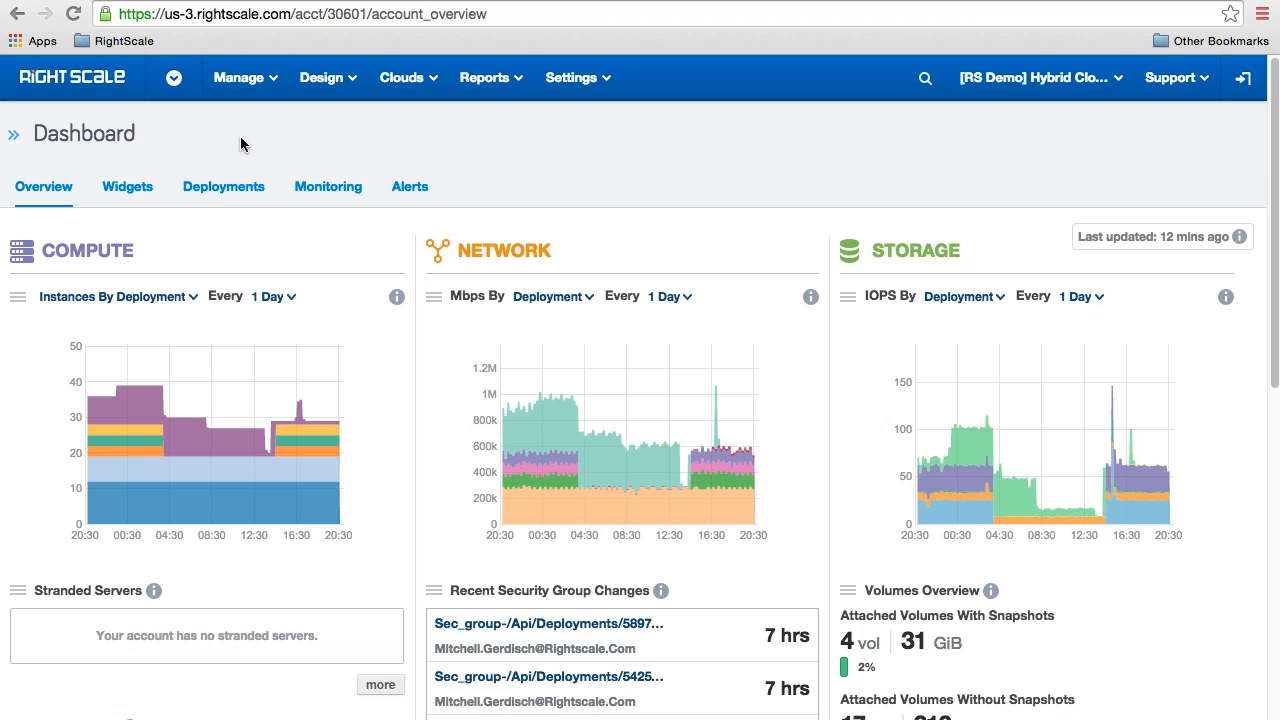
mouse_move(548, 260)
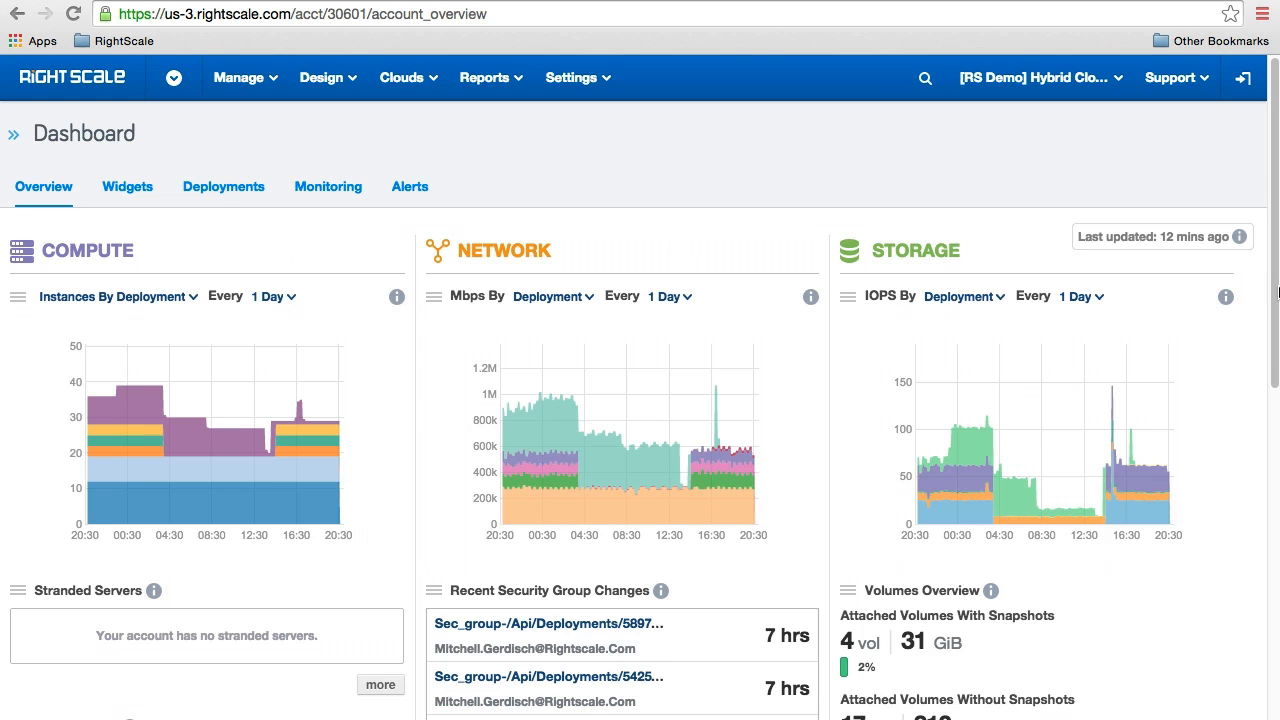
Step: Switch the Instances & Servers list from running-only to Everything
scroll("down", 3)
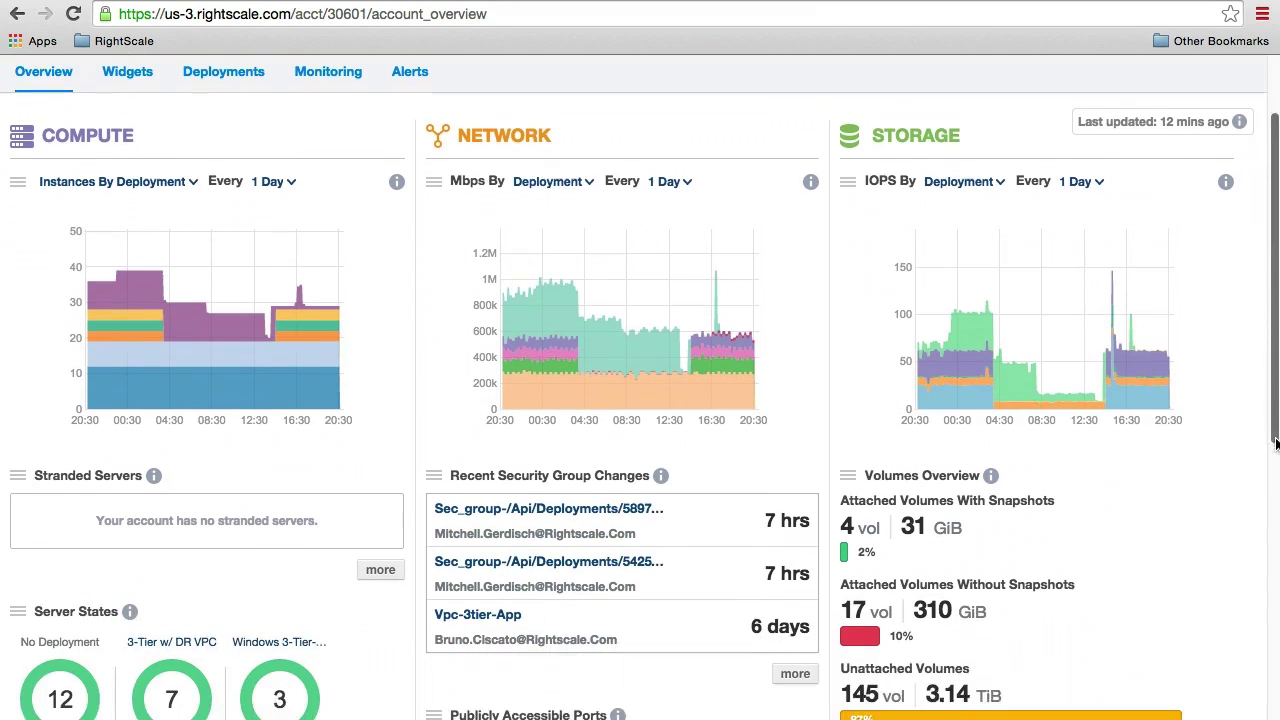
scroll("down", 3)
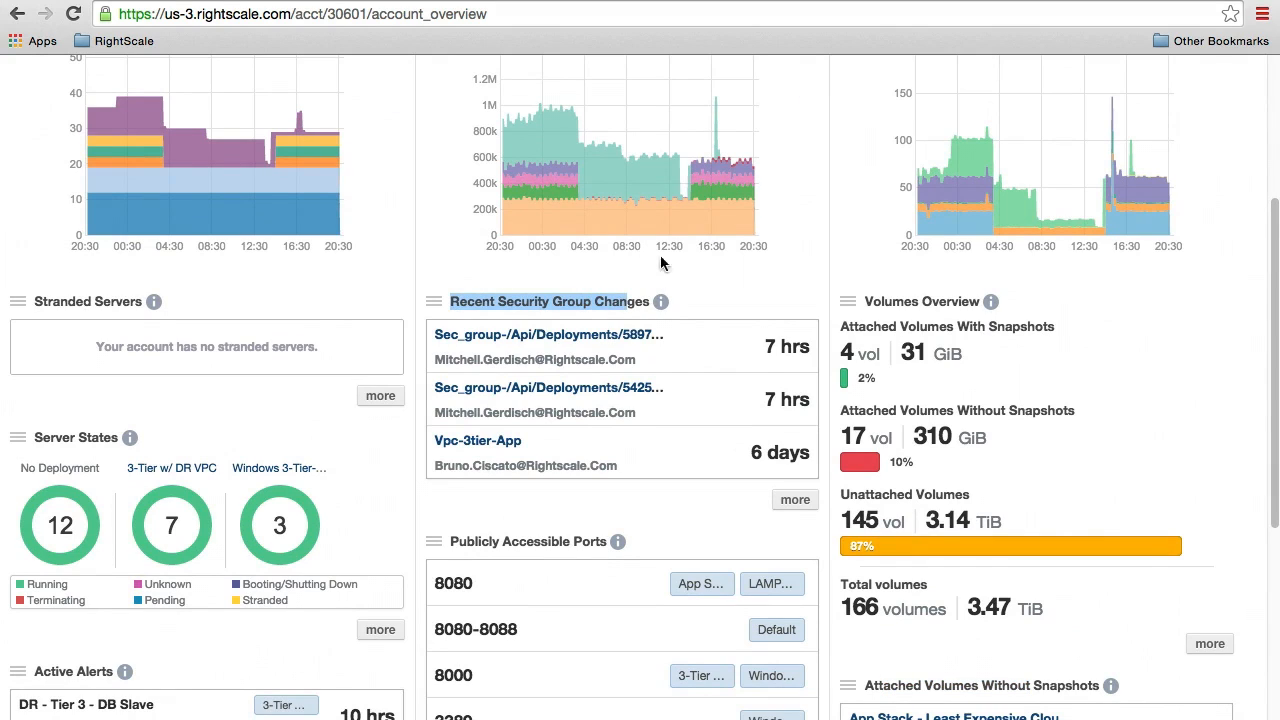
scroll("down", 3)
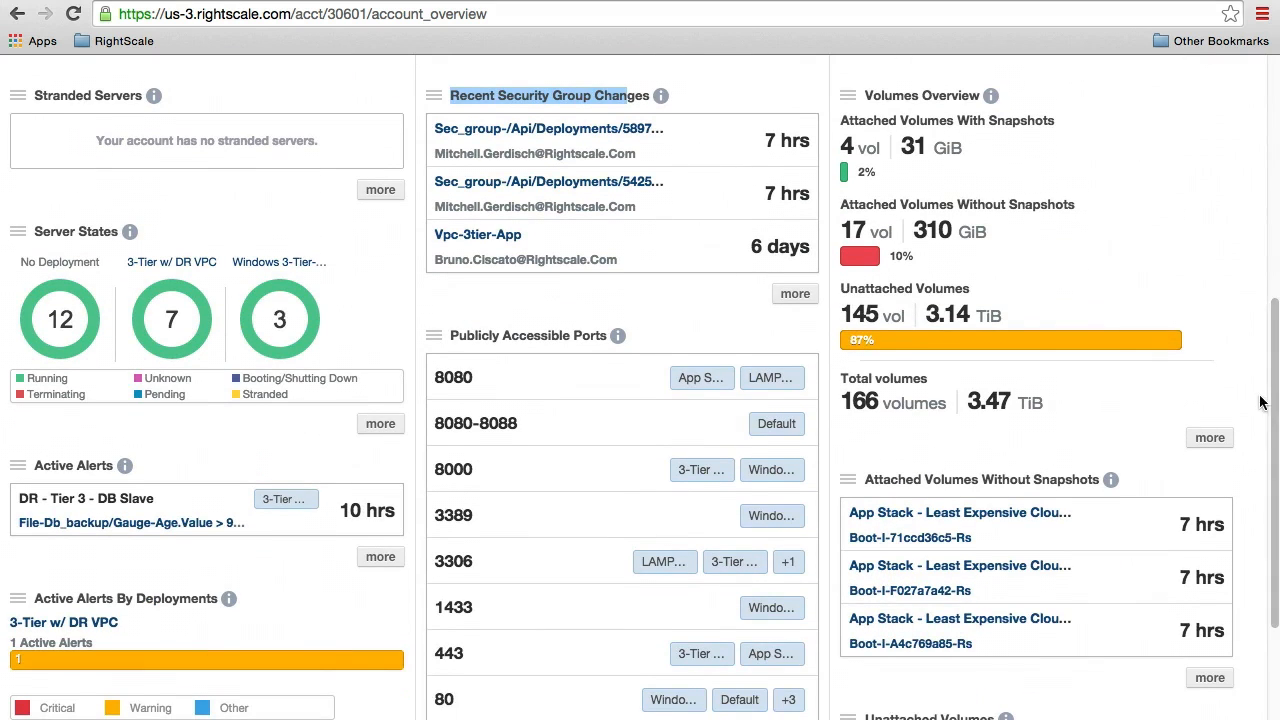
mouse_move(538, 336)
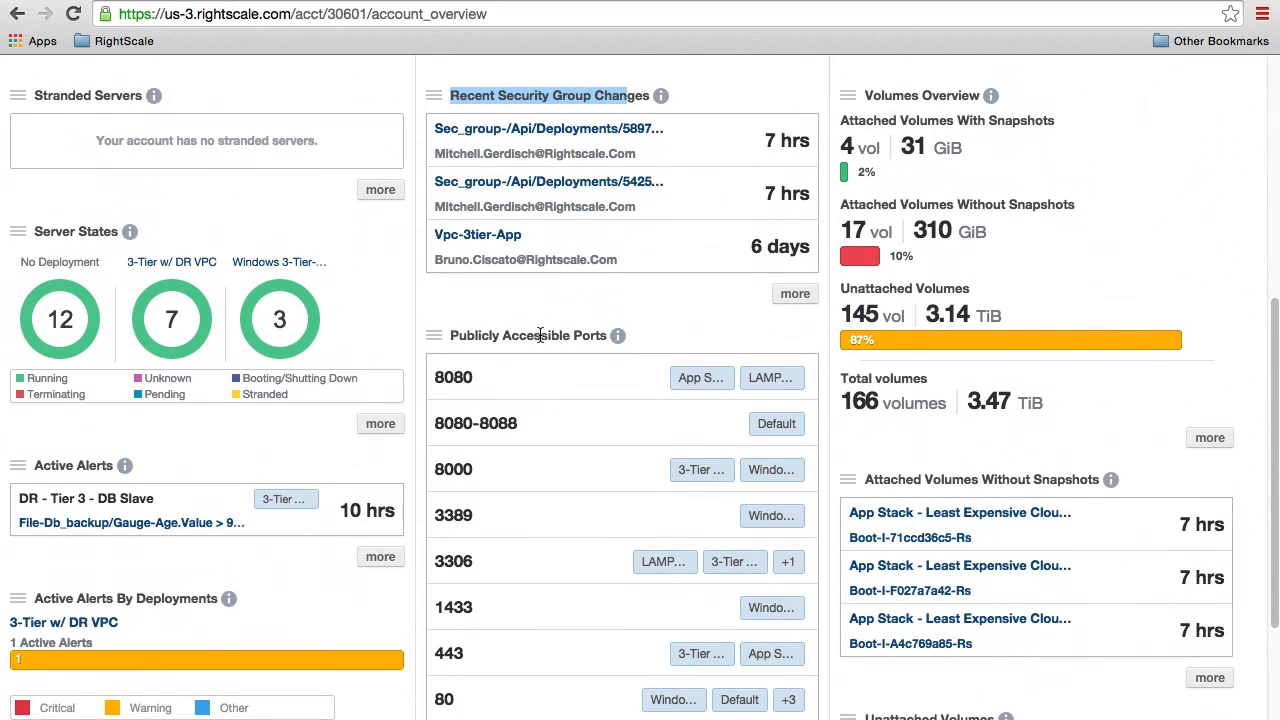
mouse_move(1180, 388)
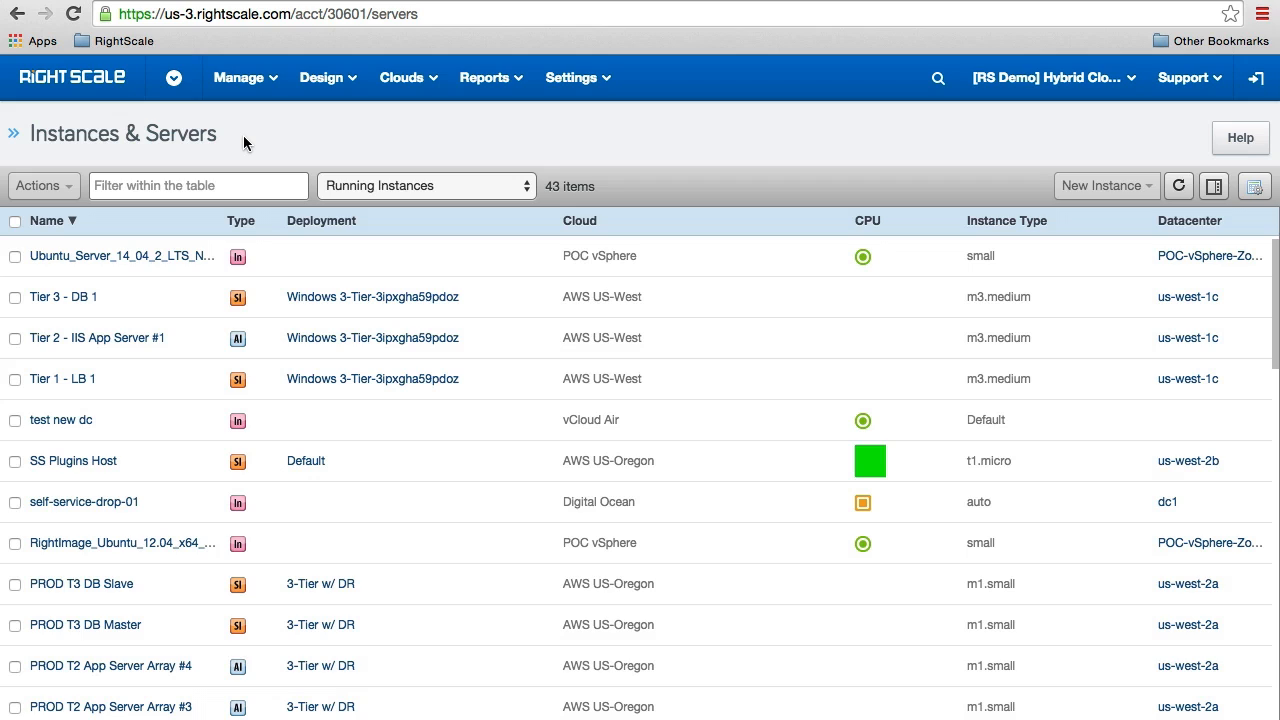
mouse_move(192, 428)
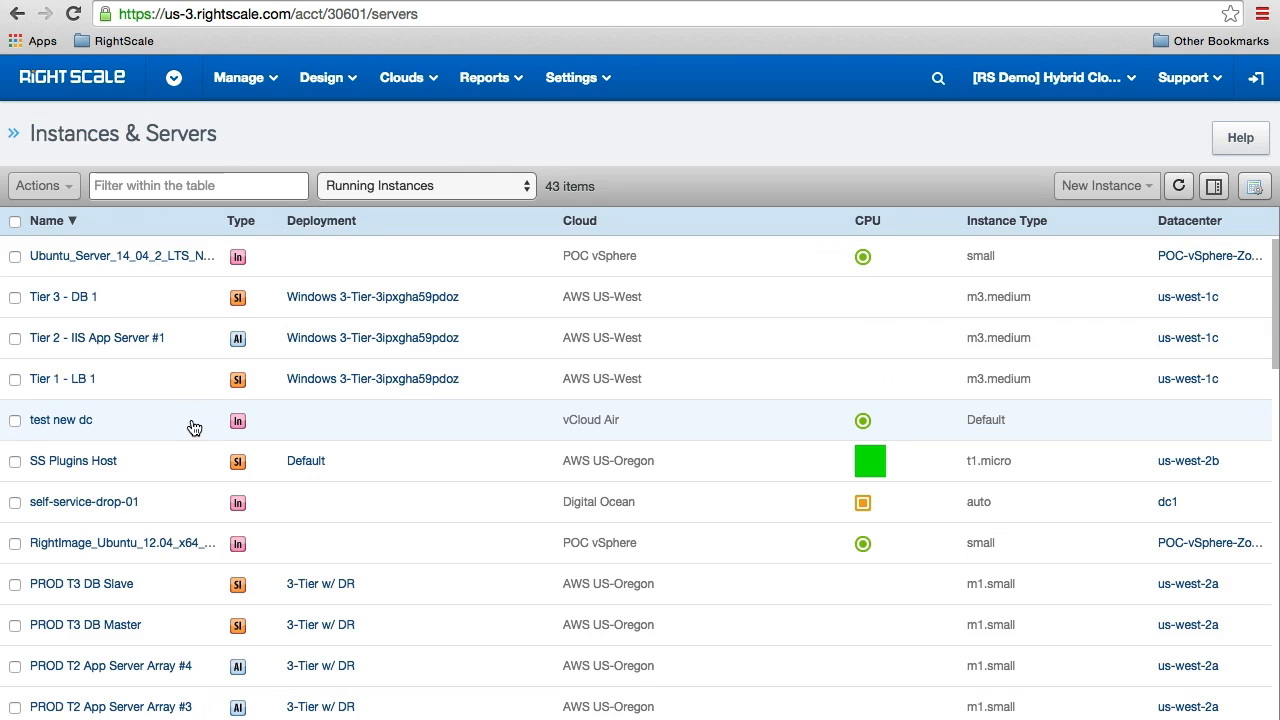
mouse_move(200, 384)
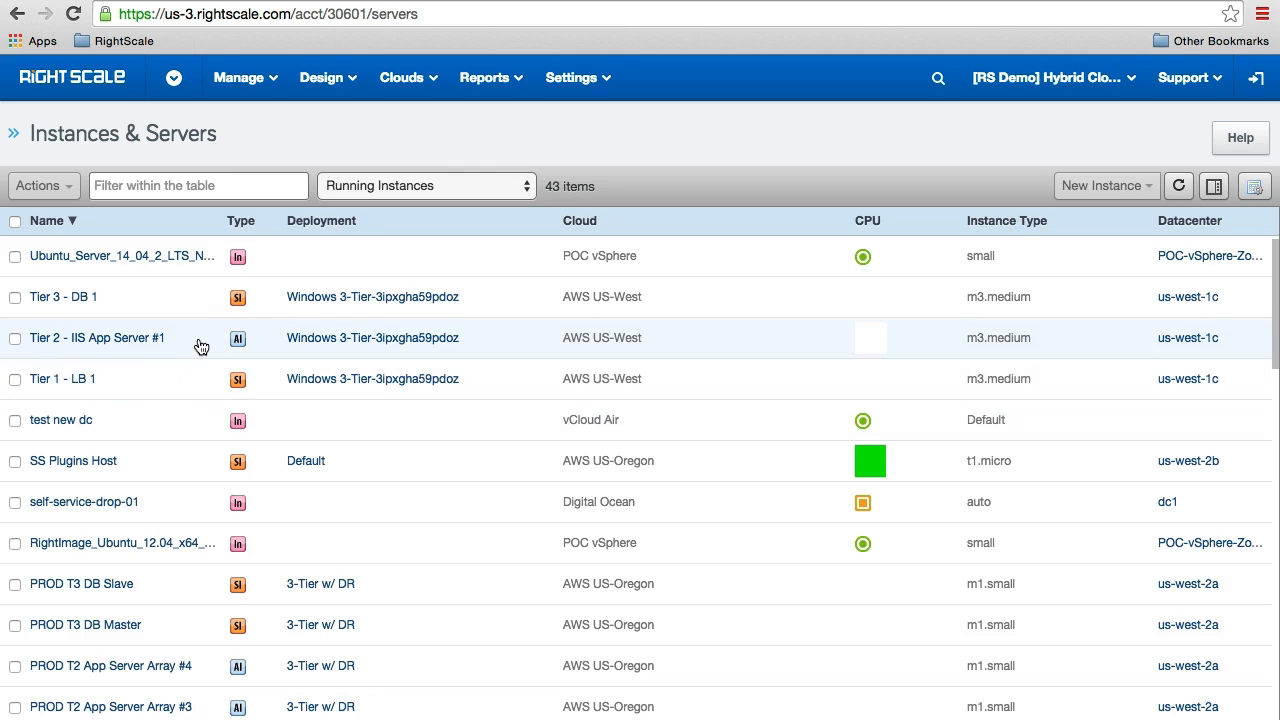
left_click(424, 184)
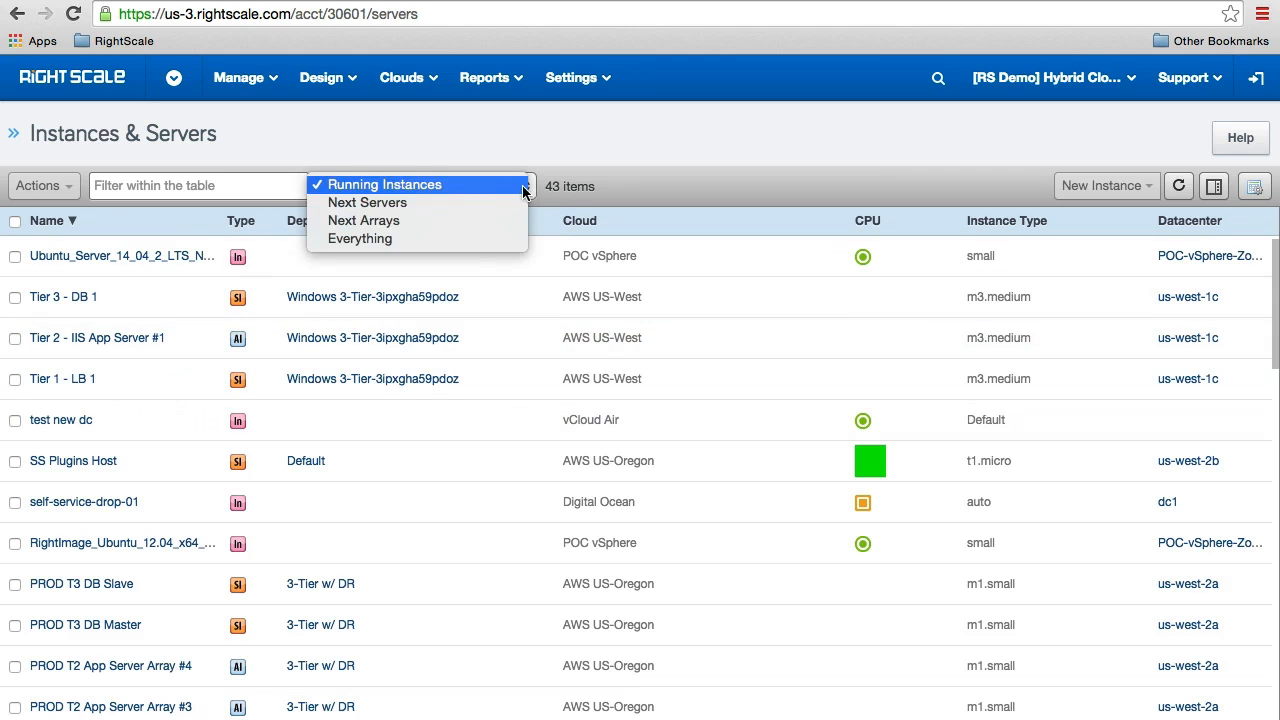
left_click(360, 238)
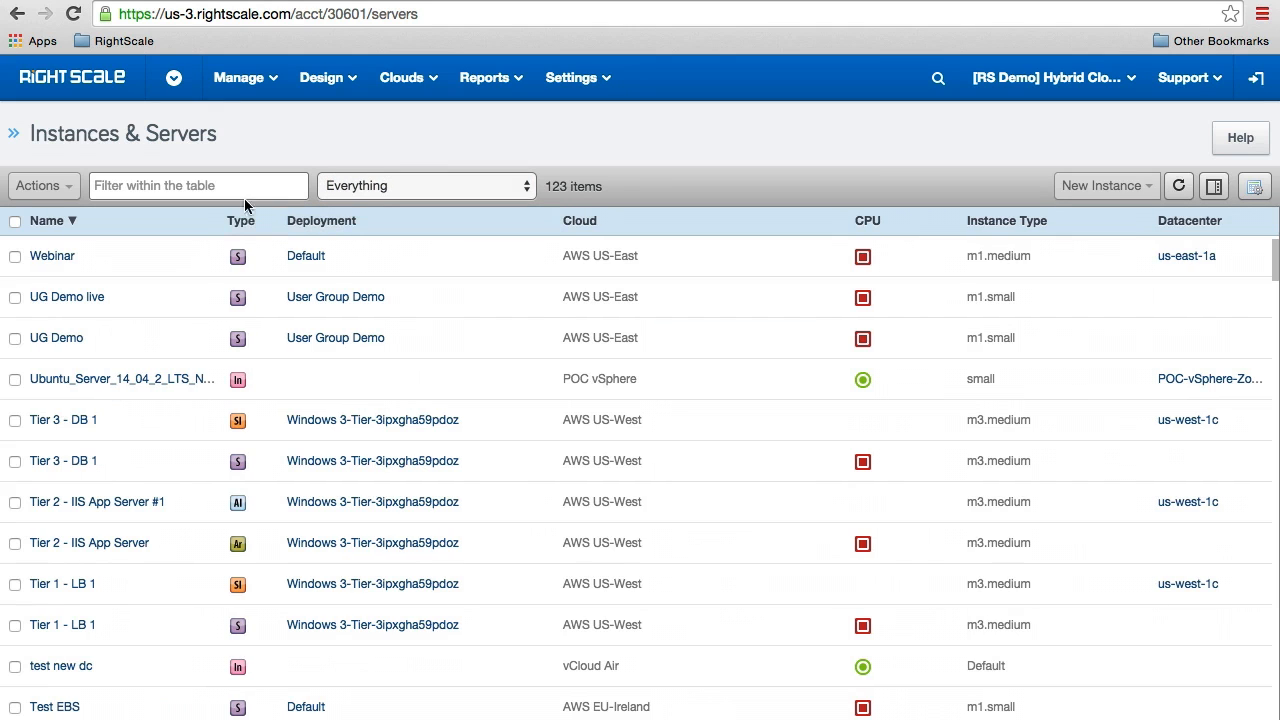
Step: Filter the table by 'aws', 'vs', 'linux' and finally 'lamp', leaving seven LAMP servers
left_click(198, 184)
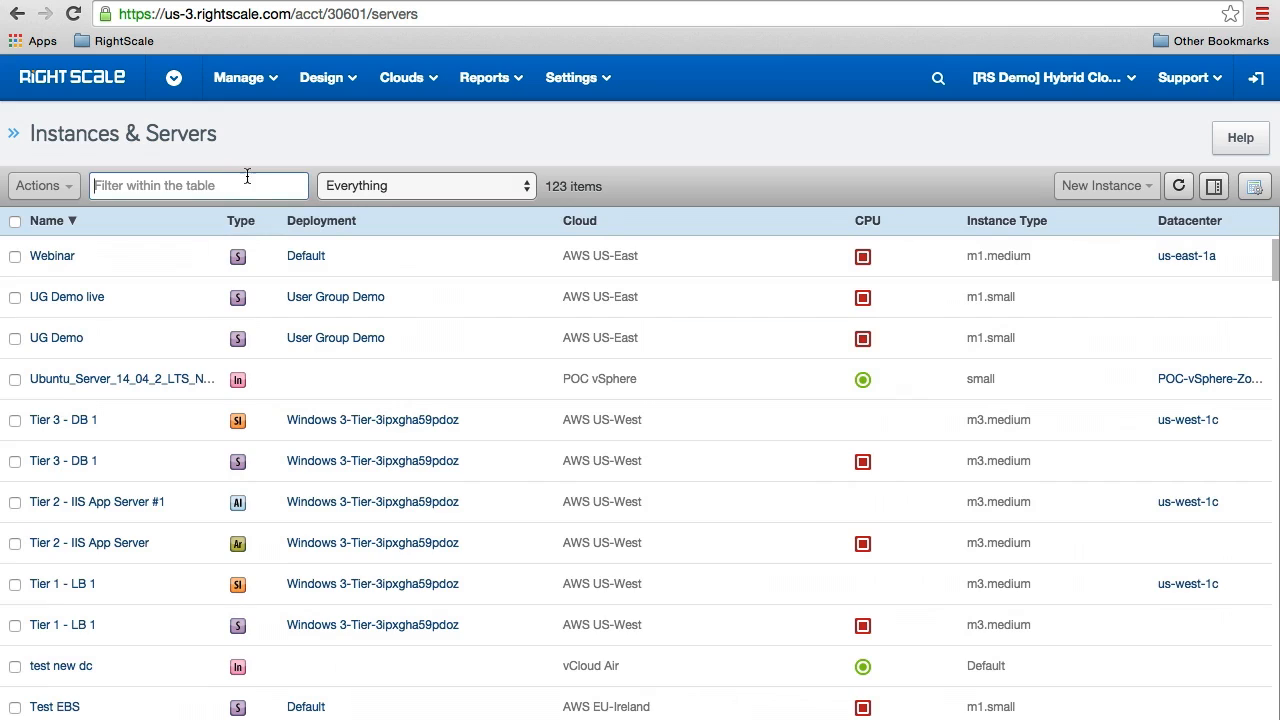
mouse_move(292, 148)
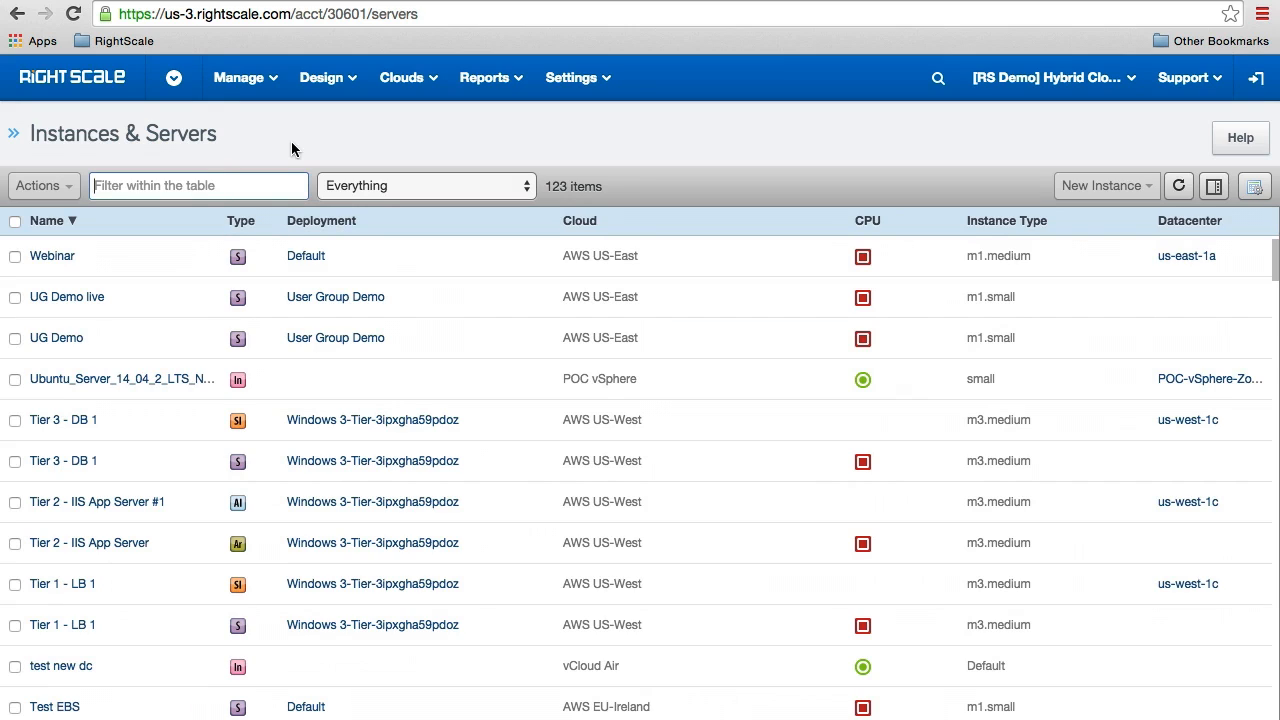
type("aws")
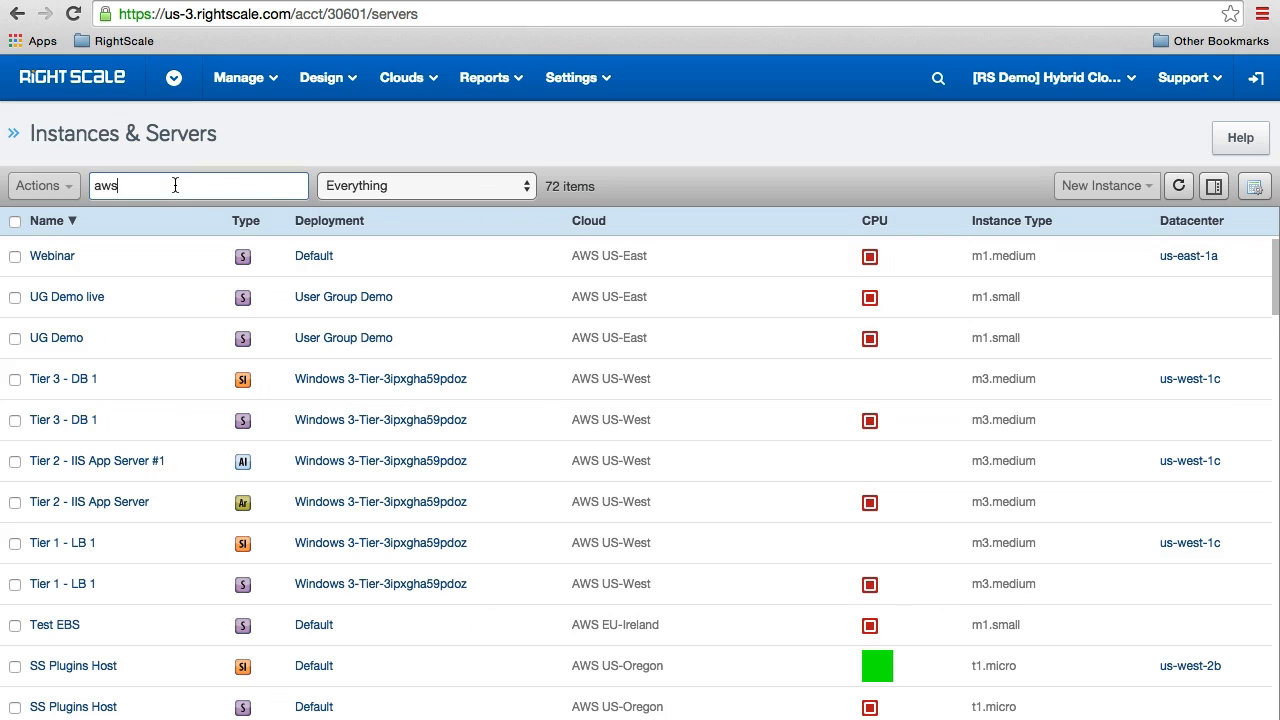
type("vs")
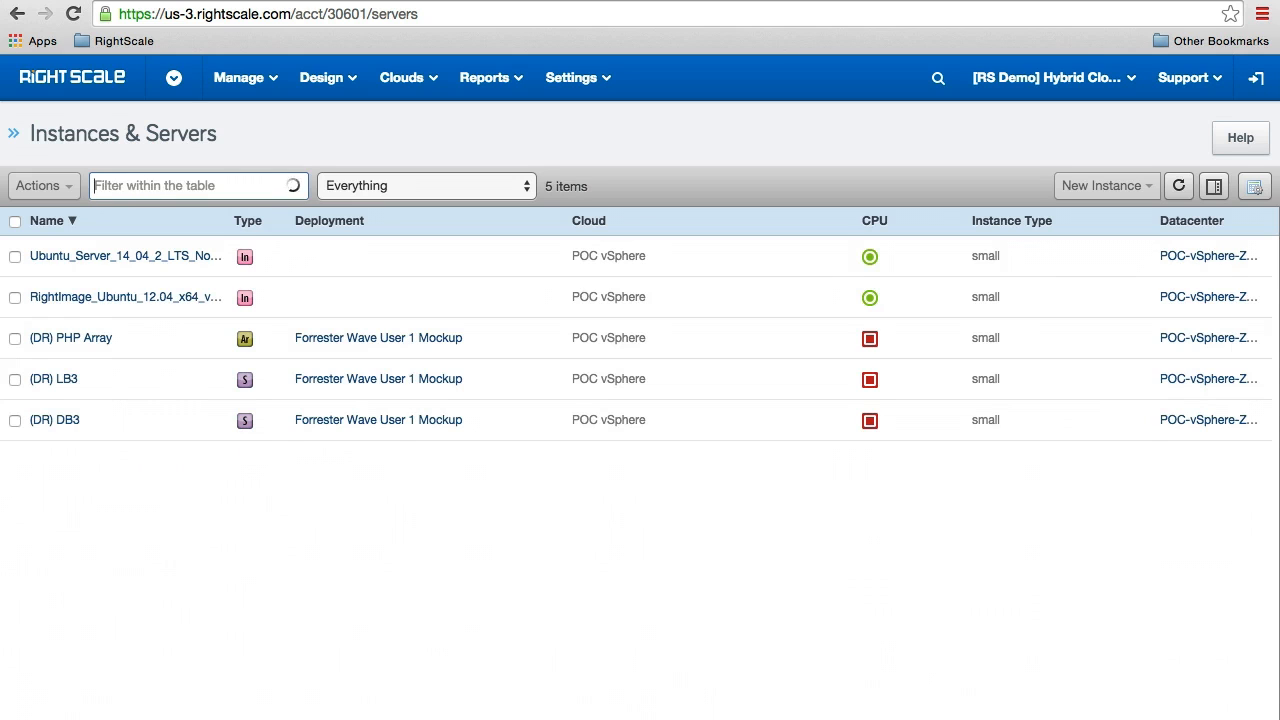
type("linux")
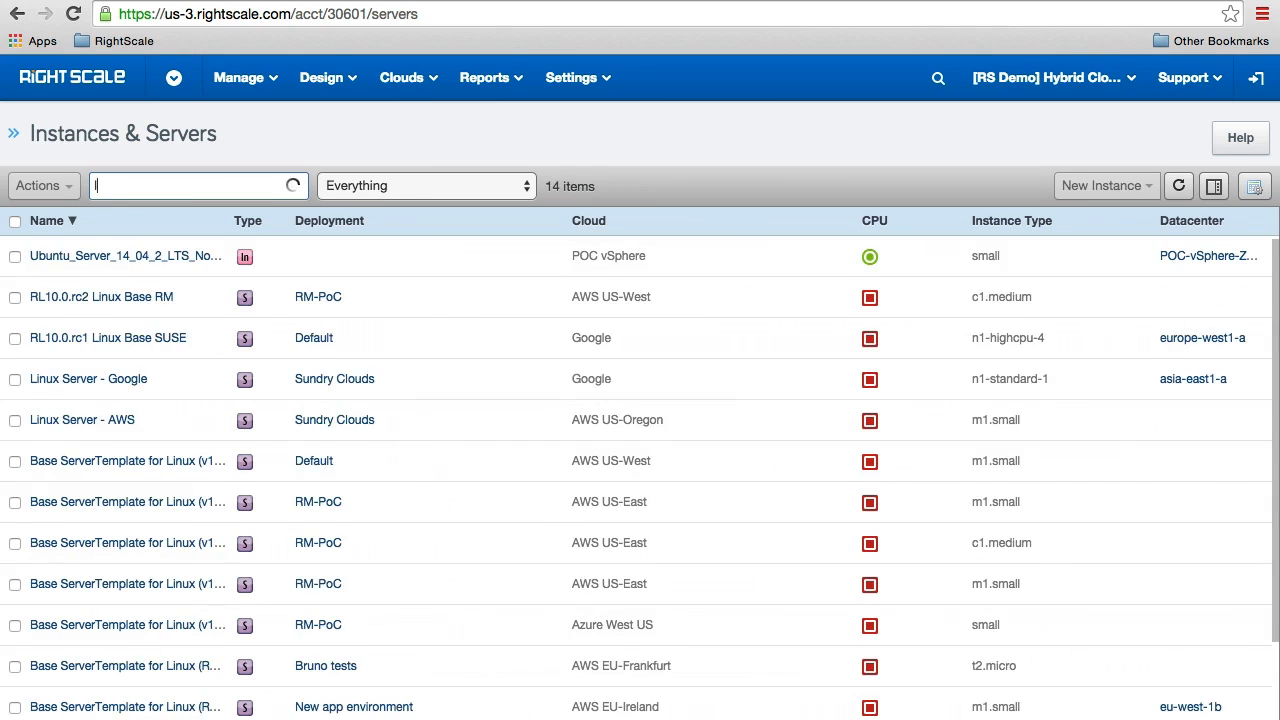
type("lamp")
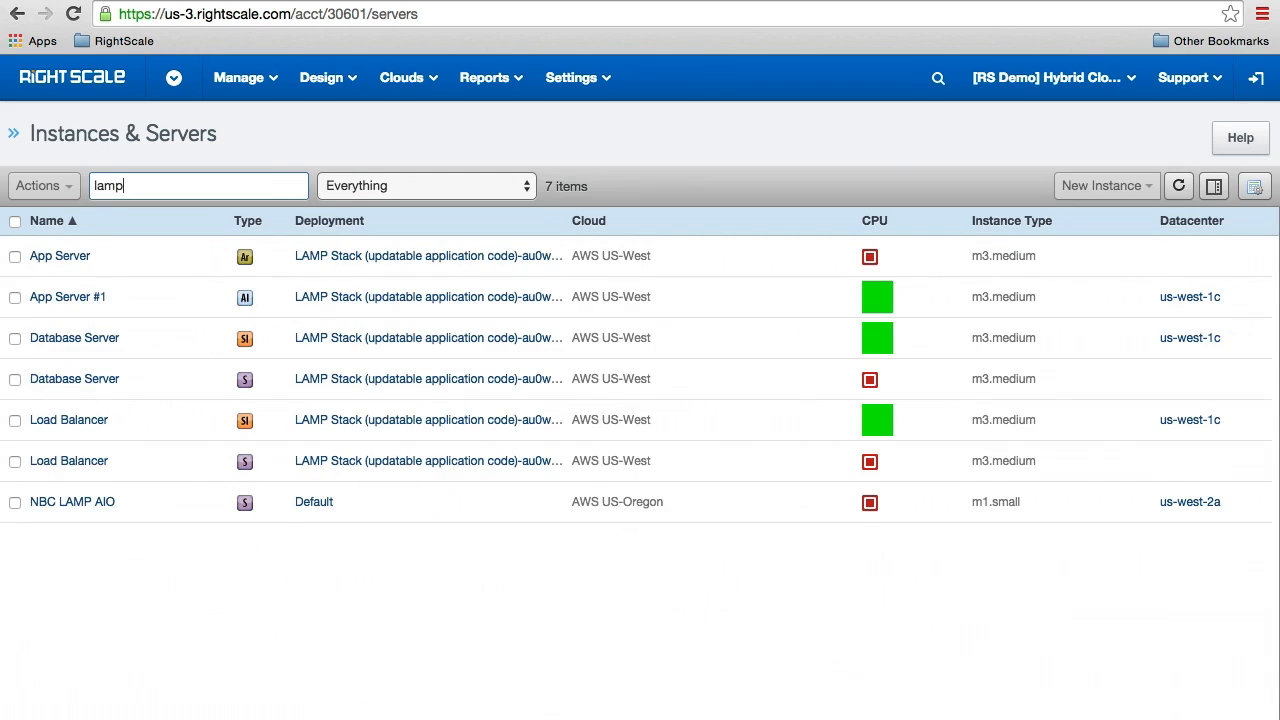
mouse_move(82, 252)
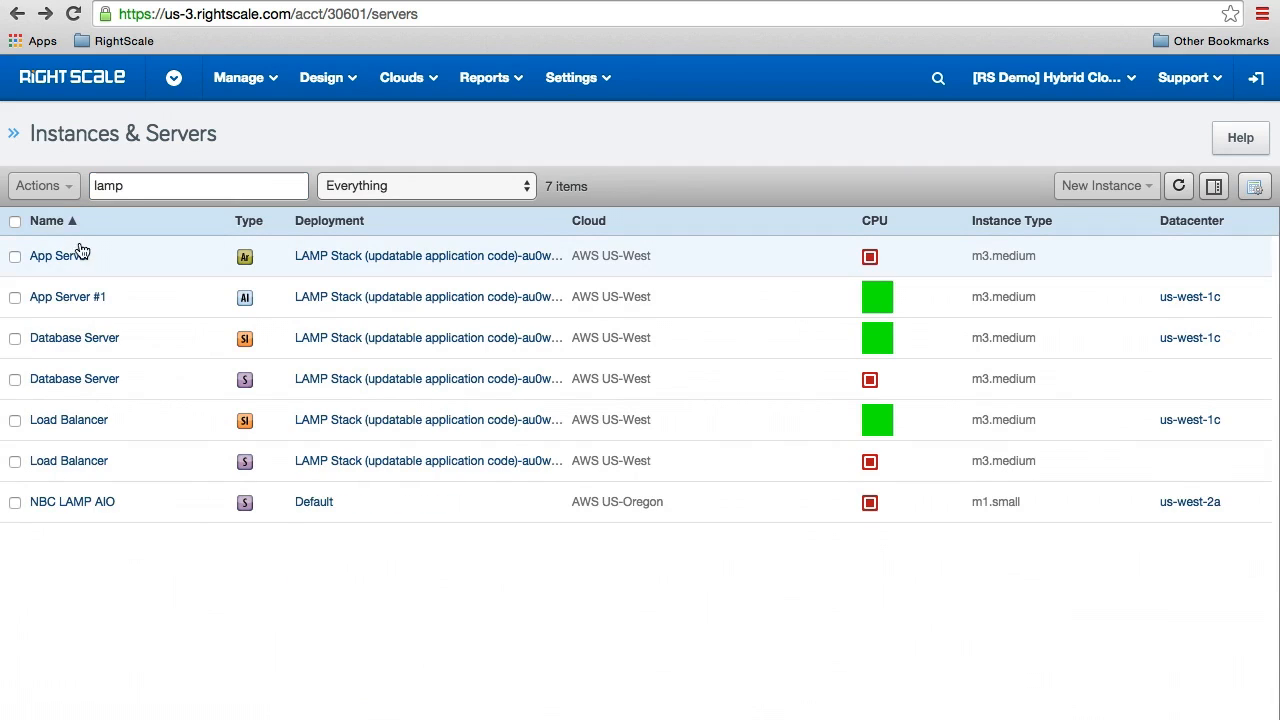
Step: Reach the 3-Tier w/ DR VPC deployment from the Manage > Deployments list
left_click(56, 256)
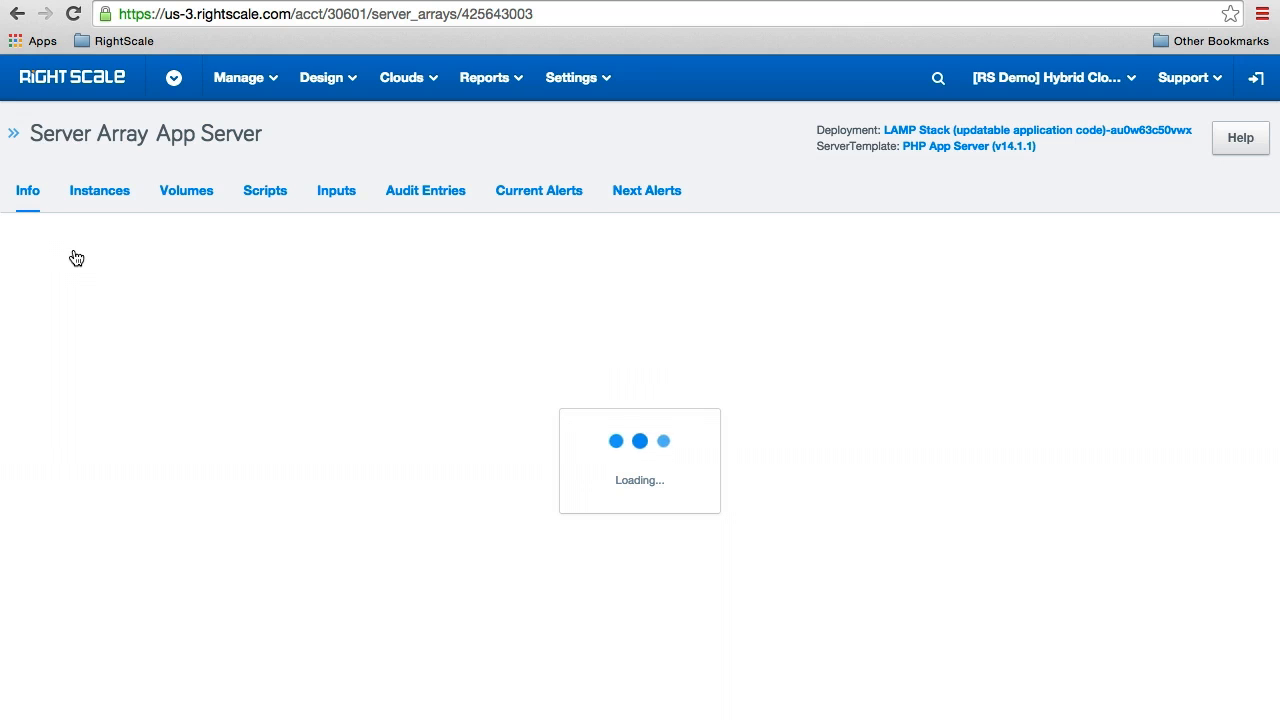
left_click(244, 76)
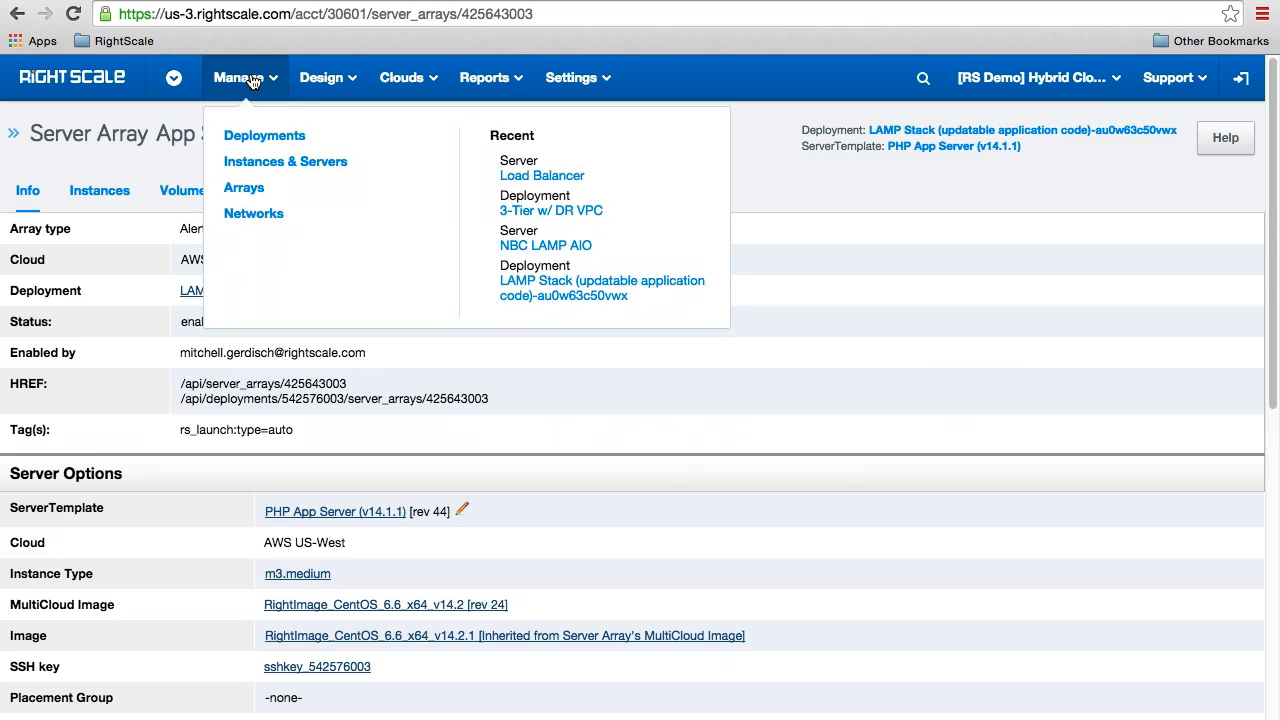
left_click(264, 136)
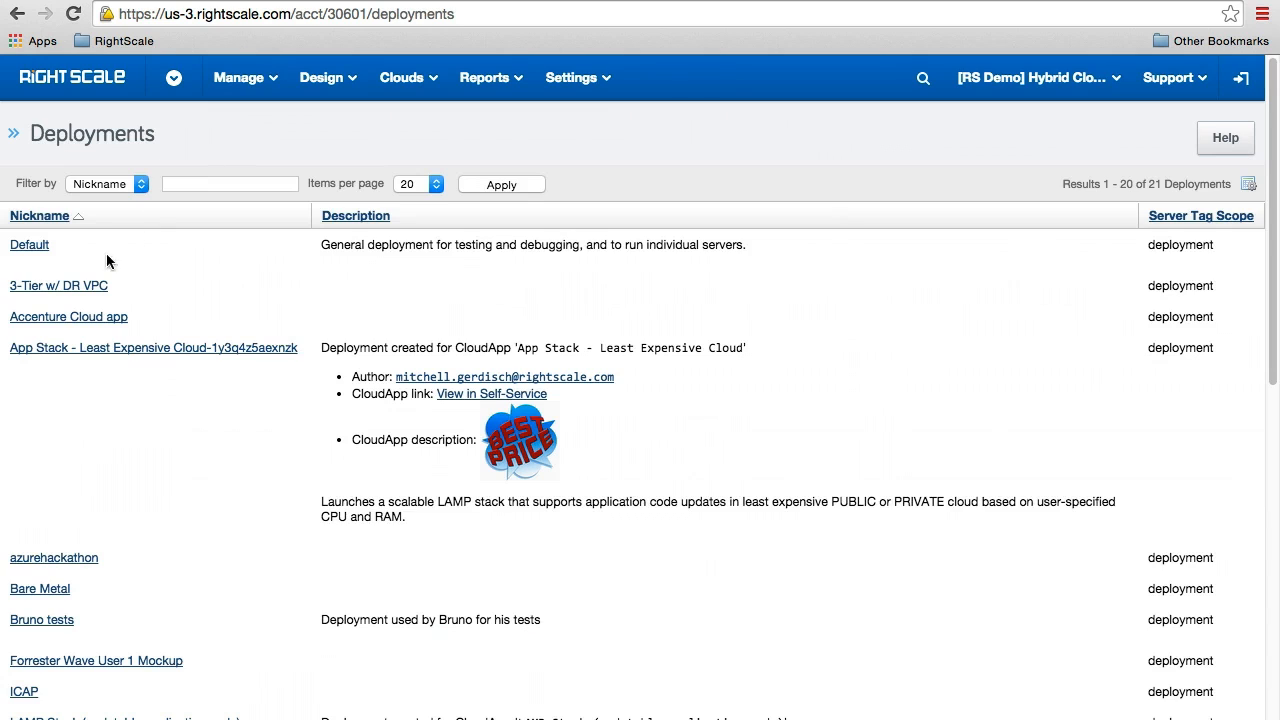
left_click(56, 286)
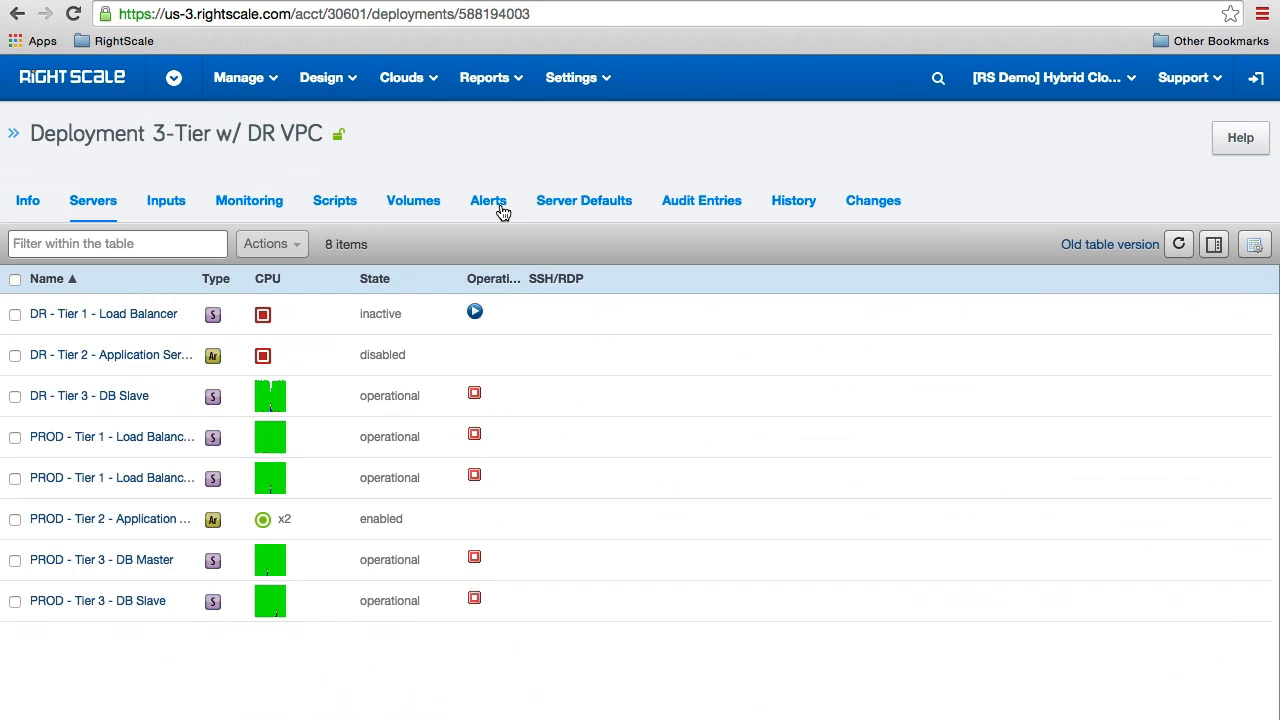
Step: Show the deployment's Scripts list of Operational Scripts
left_click(488, 200)
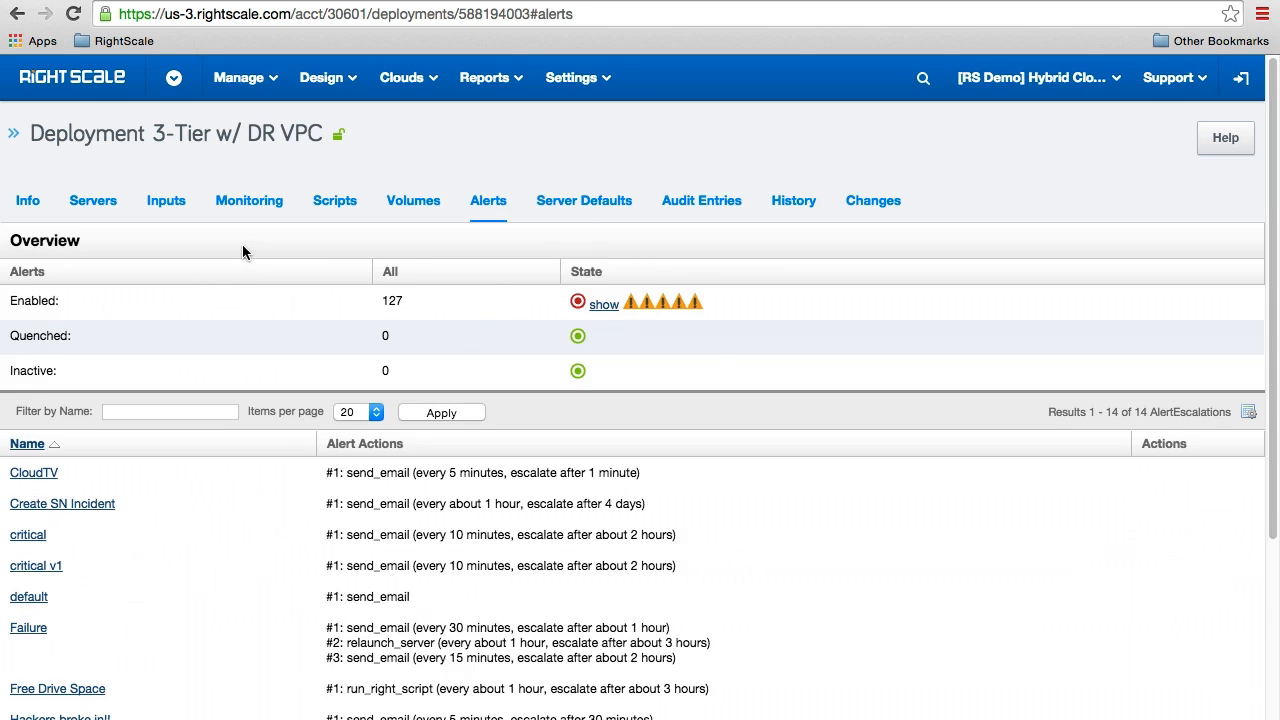
left_click(334, 200)
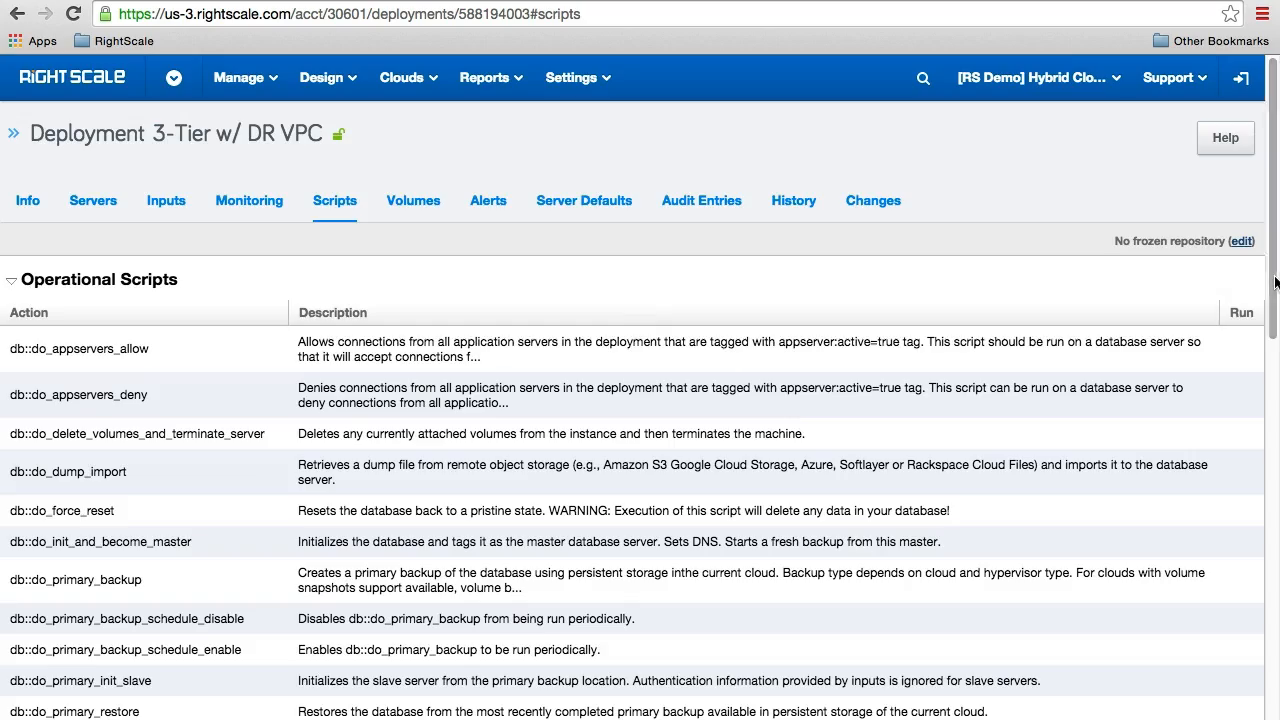
scroll("down", 3)
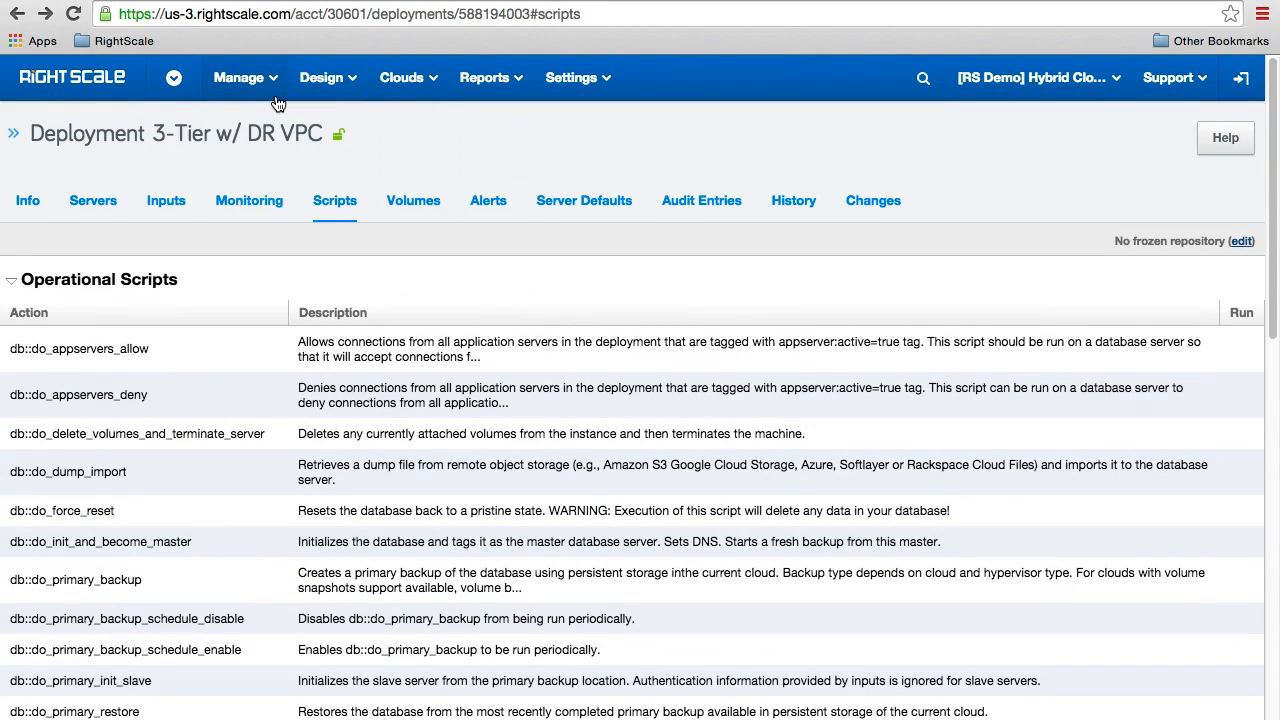
mouse_move(332, 92)
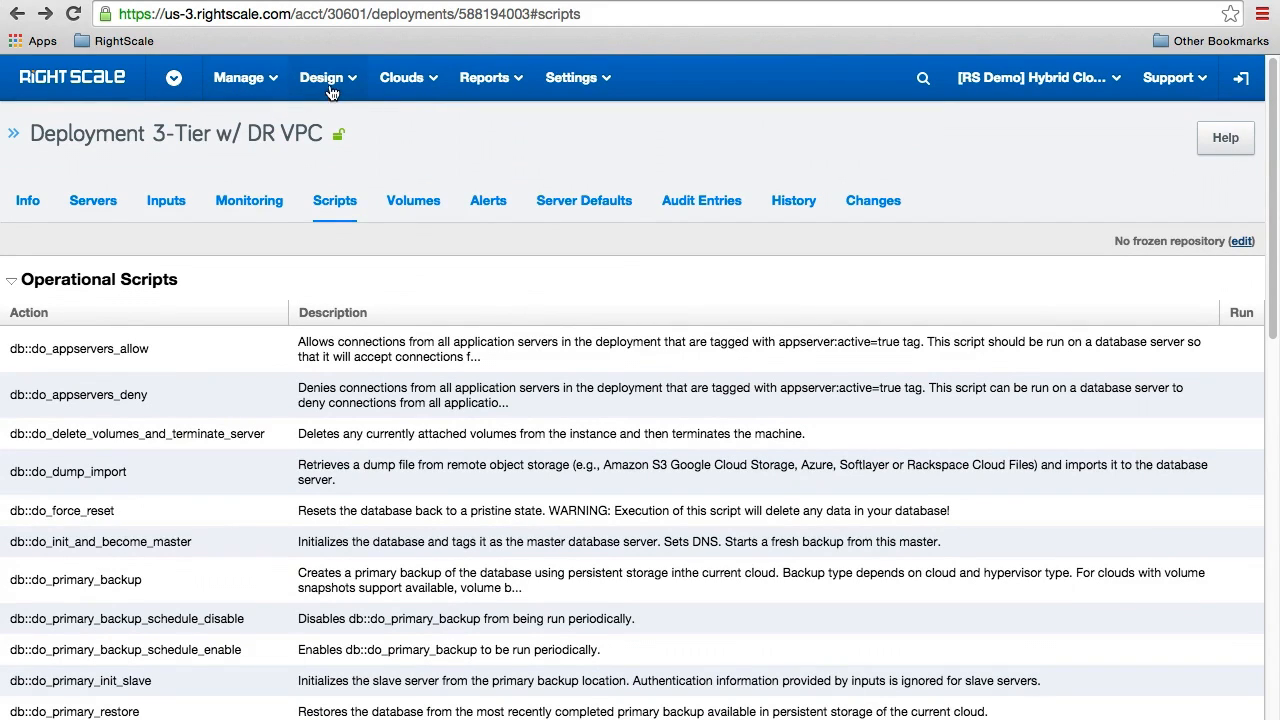
Step: From Design > ServerTemplates, bring up the Apache Hadoop (v13.1) template's info page
left_click(328, 78)
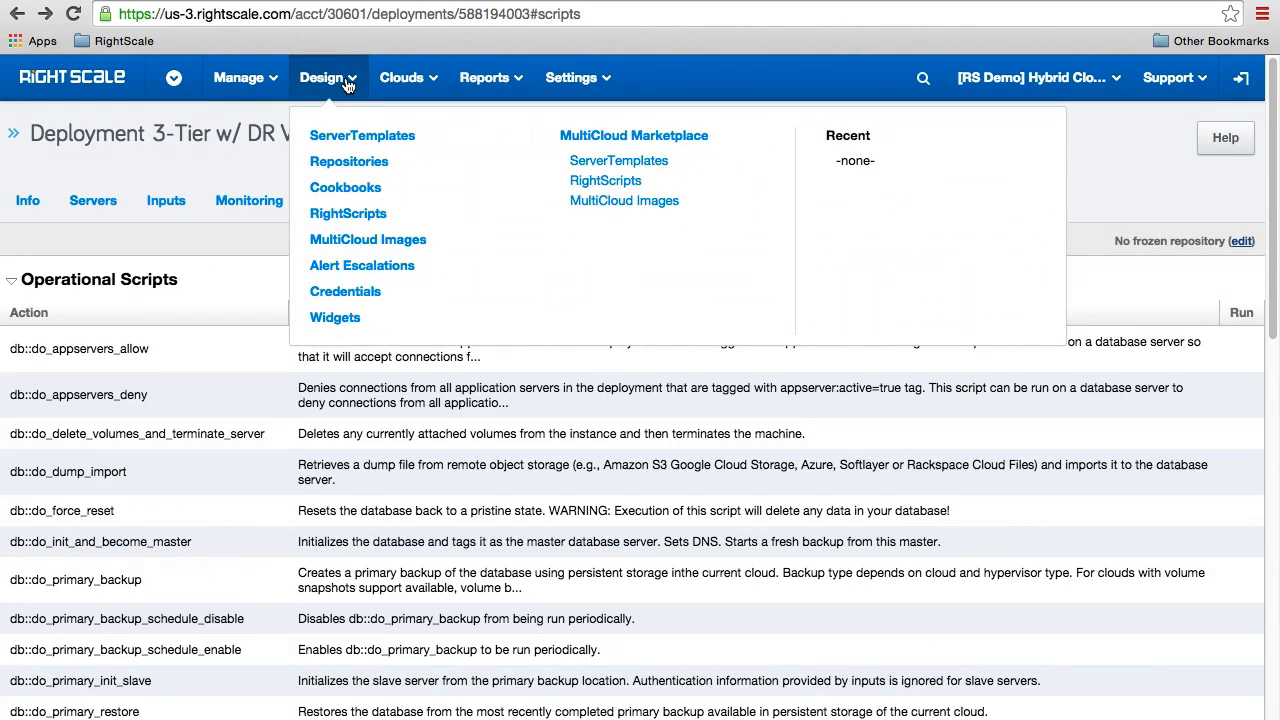
mouse_move(354, 136)
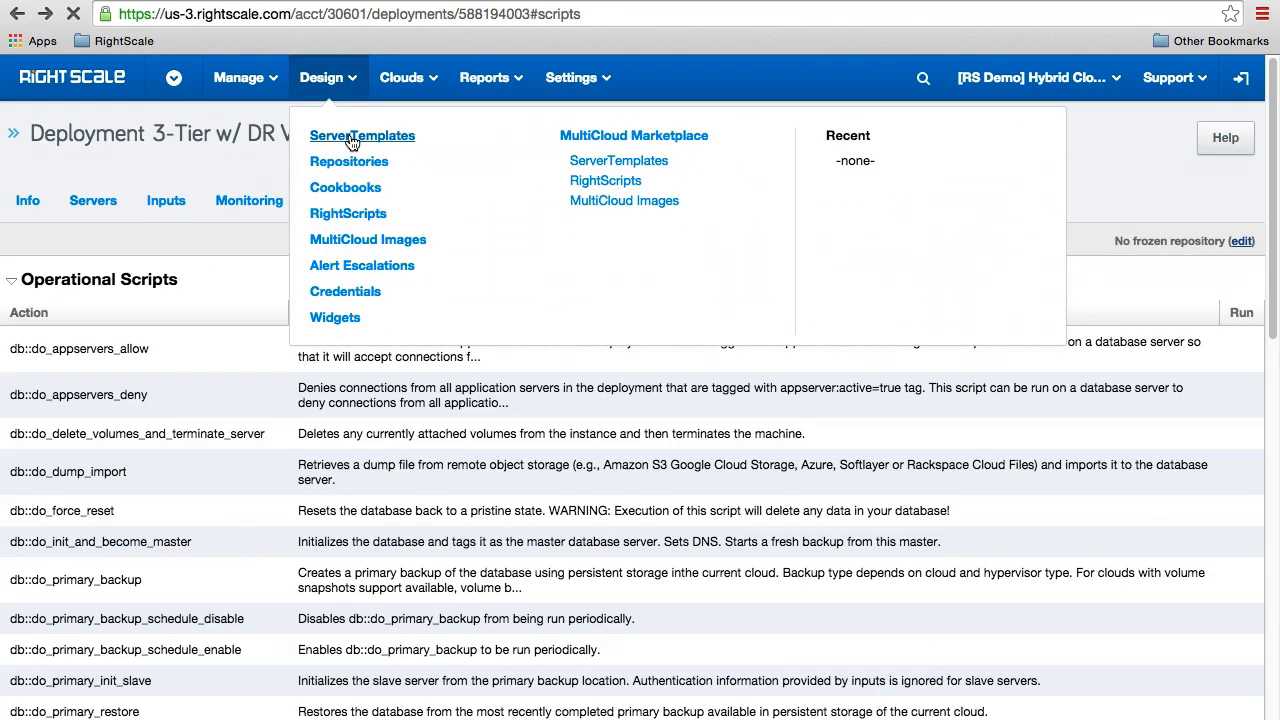
left_click(362, 136)
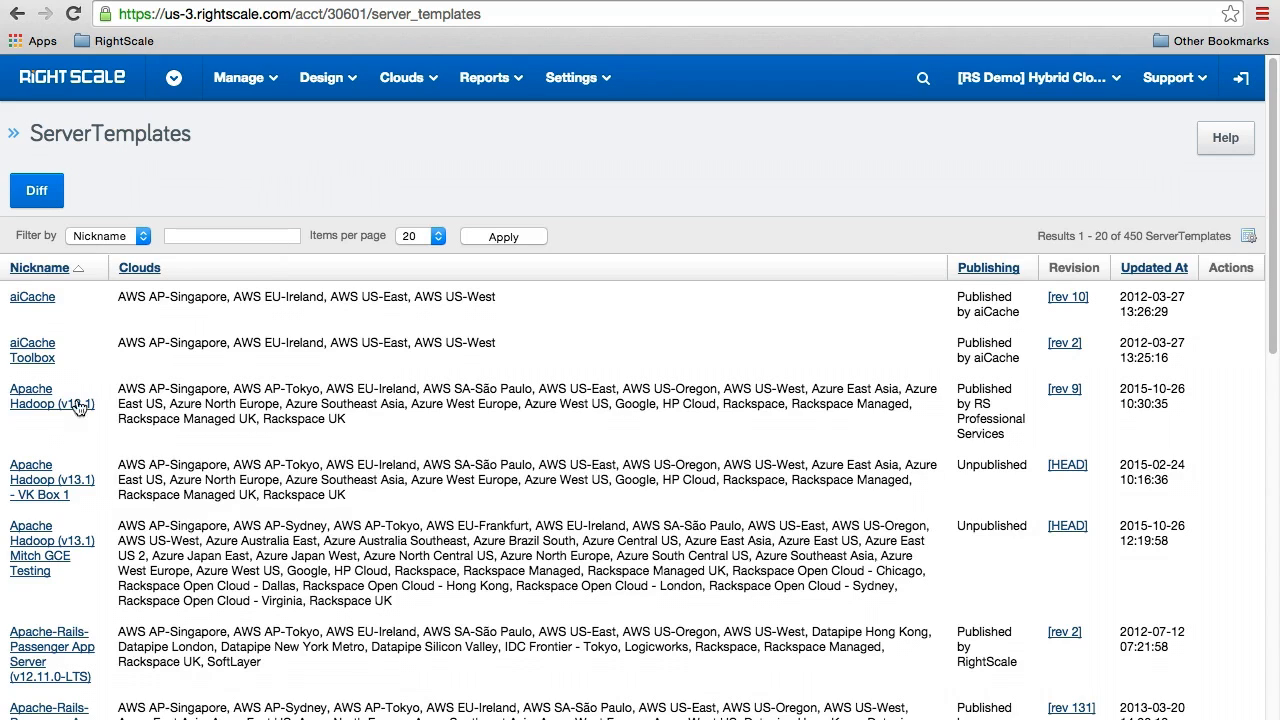
mouse_move(44, 408)
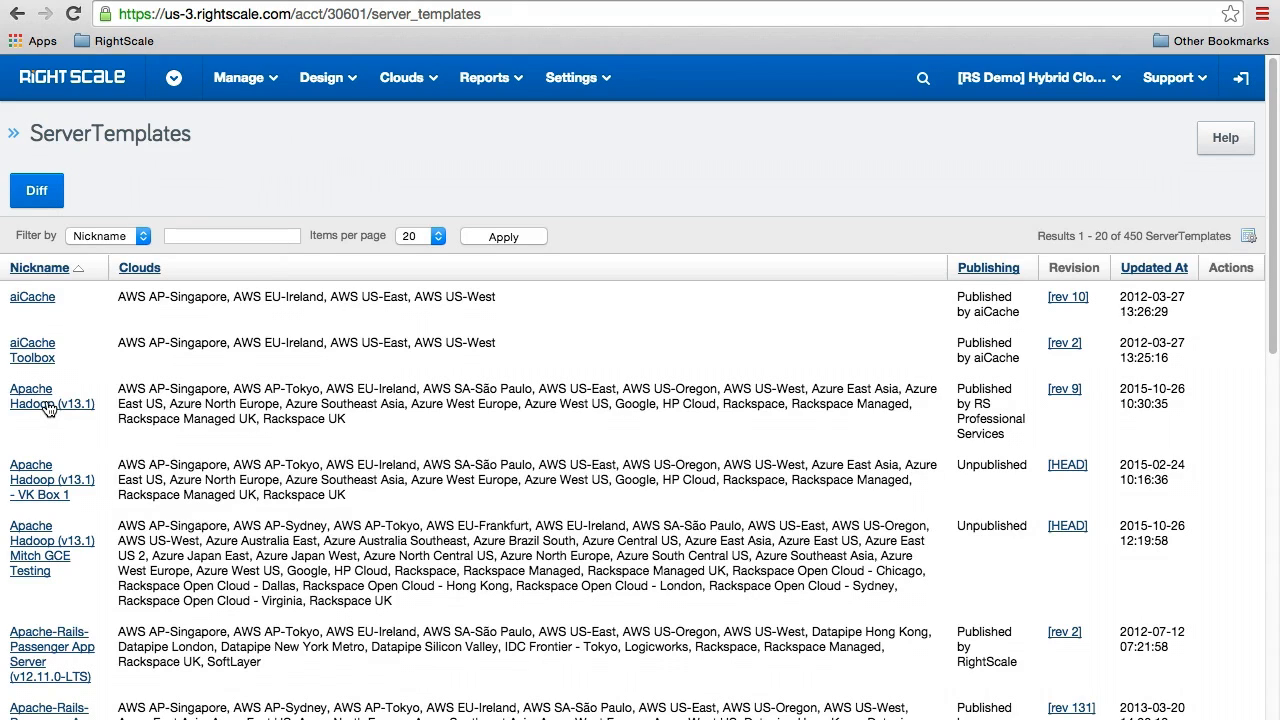
left_click(32, 390)
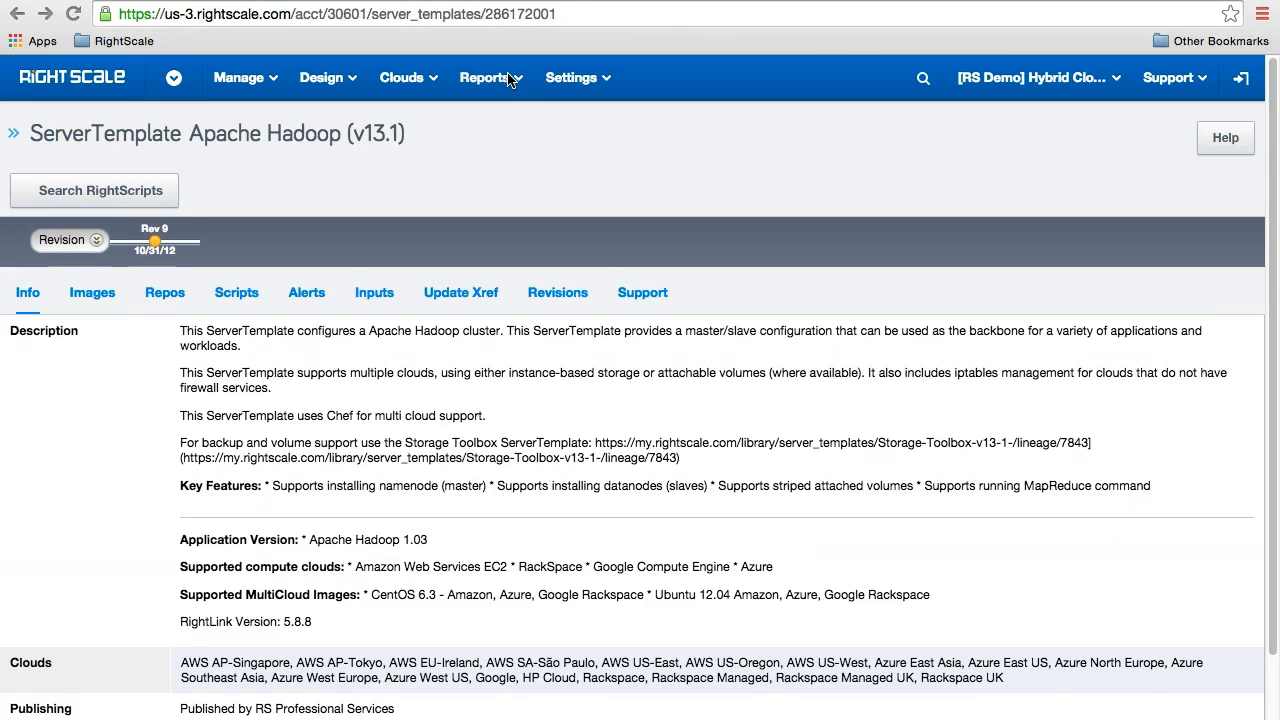
left_click(484, 76)
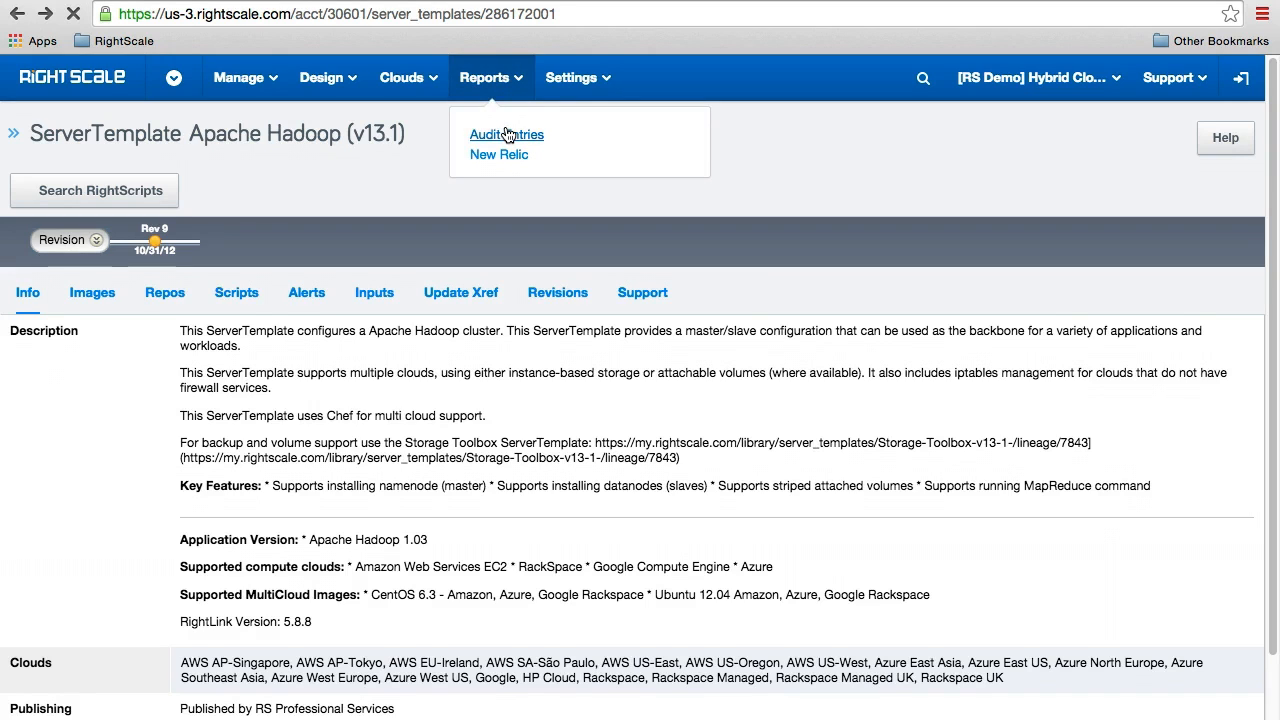
Step: Show the account's Audit Entries list via Reports
left_click(506, 134)
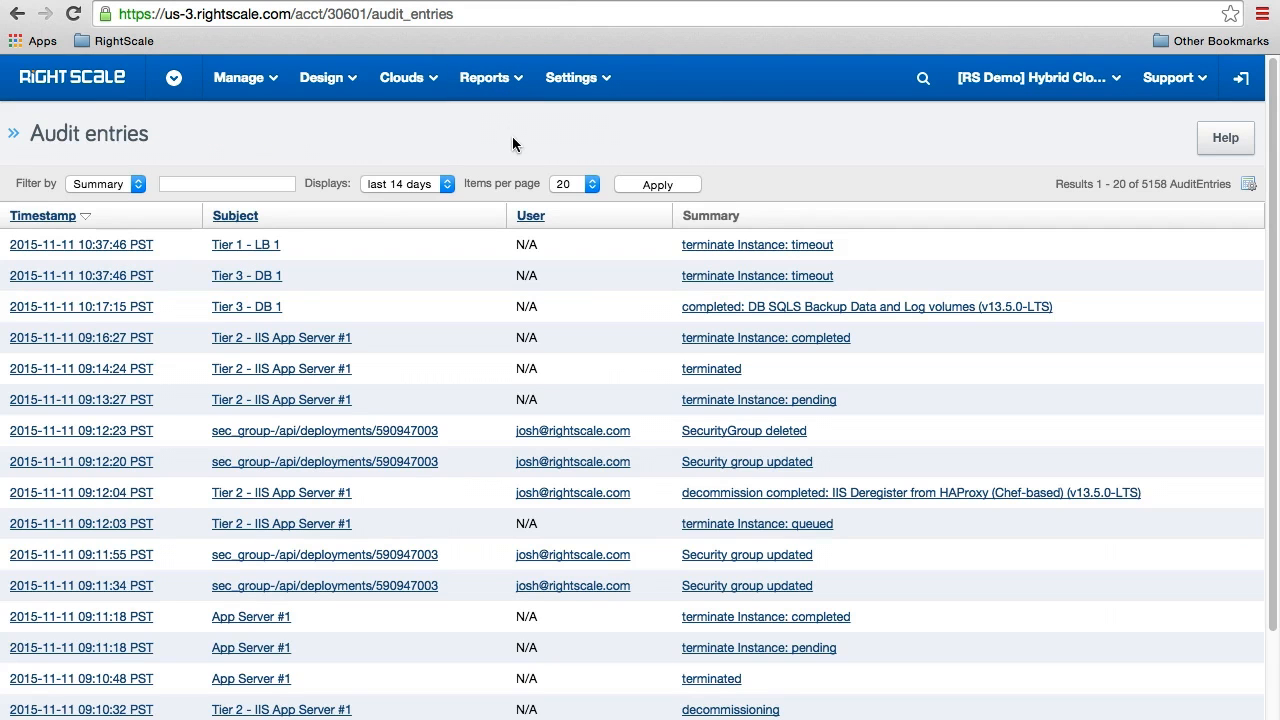
mouse_move(472, 342)
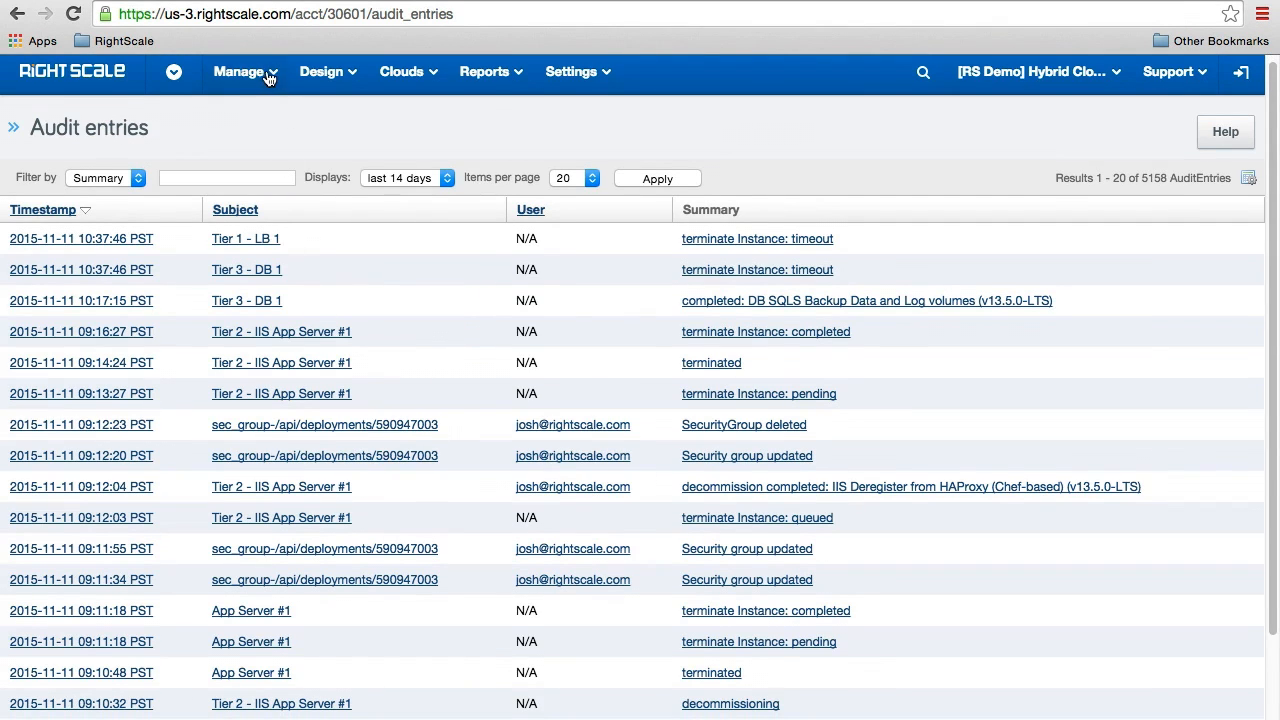
left_click(244, 72)
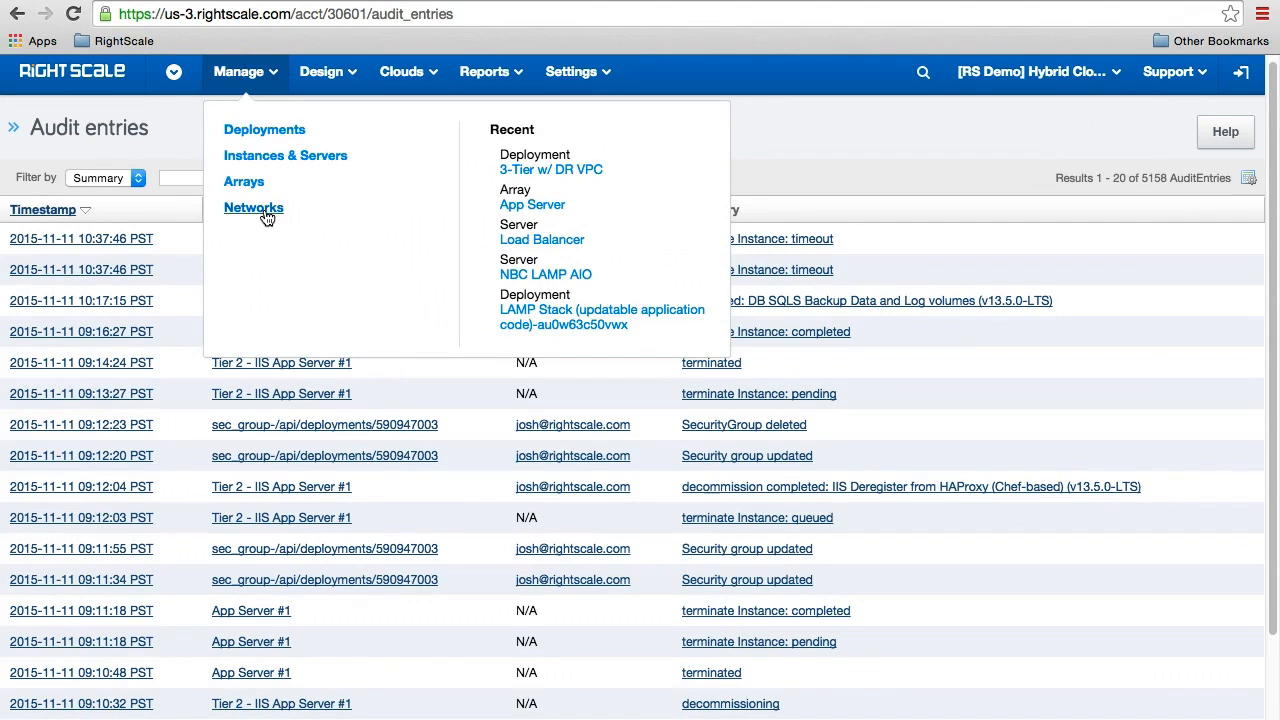
left_click(252, 206)
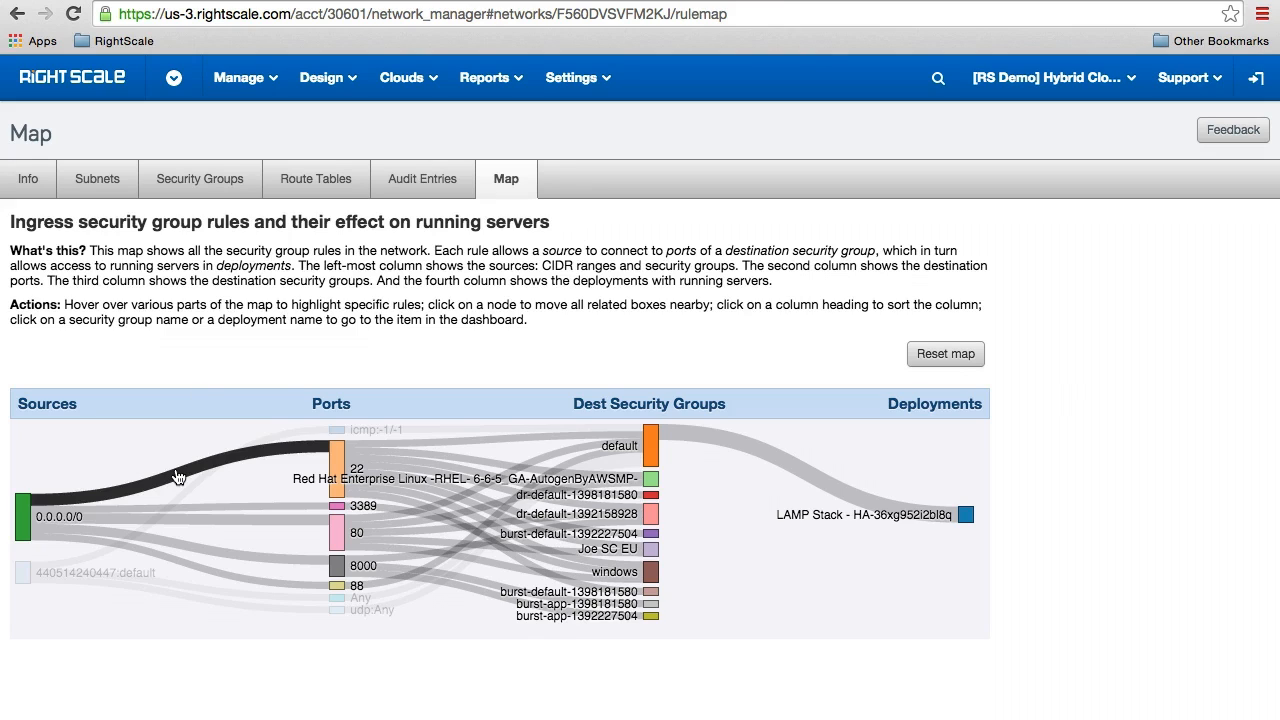
mouse_move(376, 410)
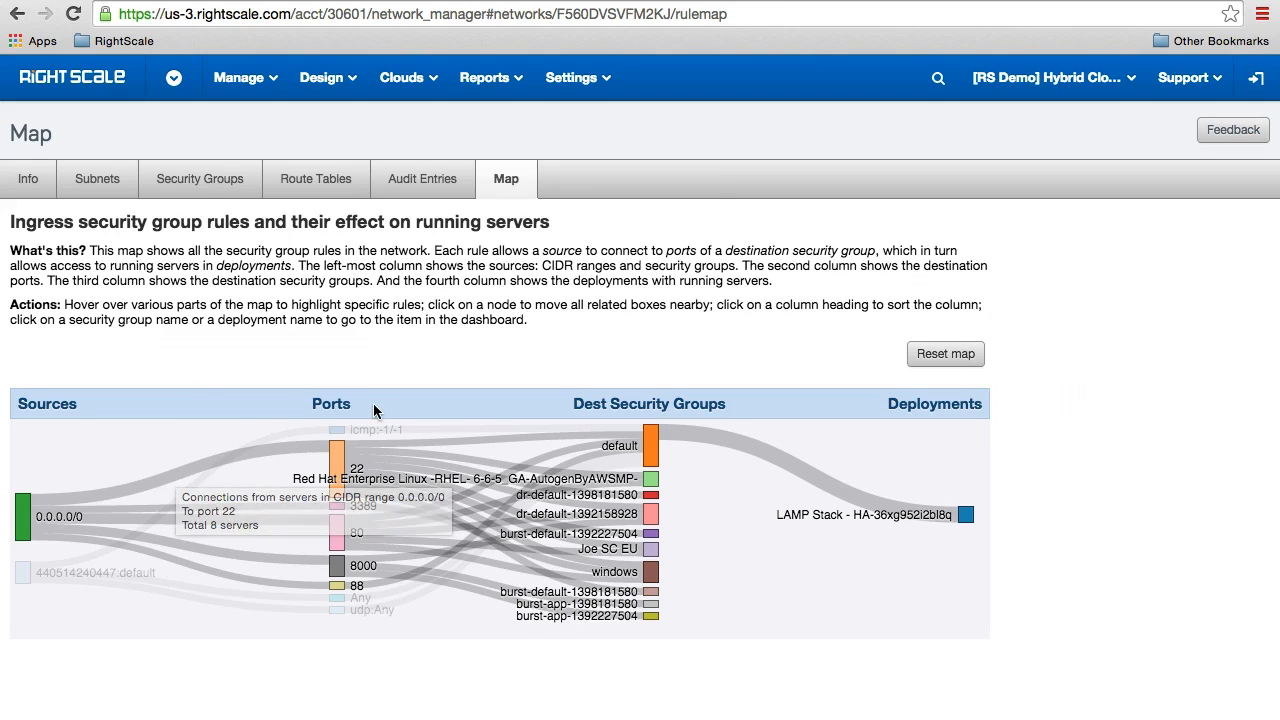
mouse_move(610, 446)
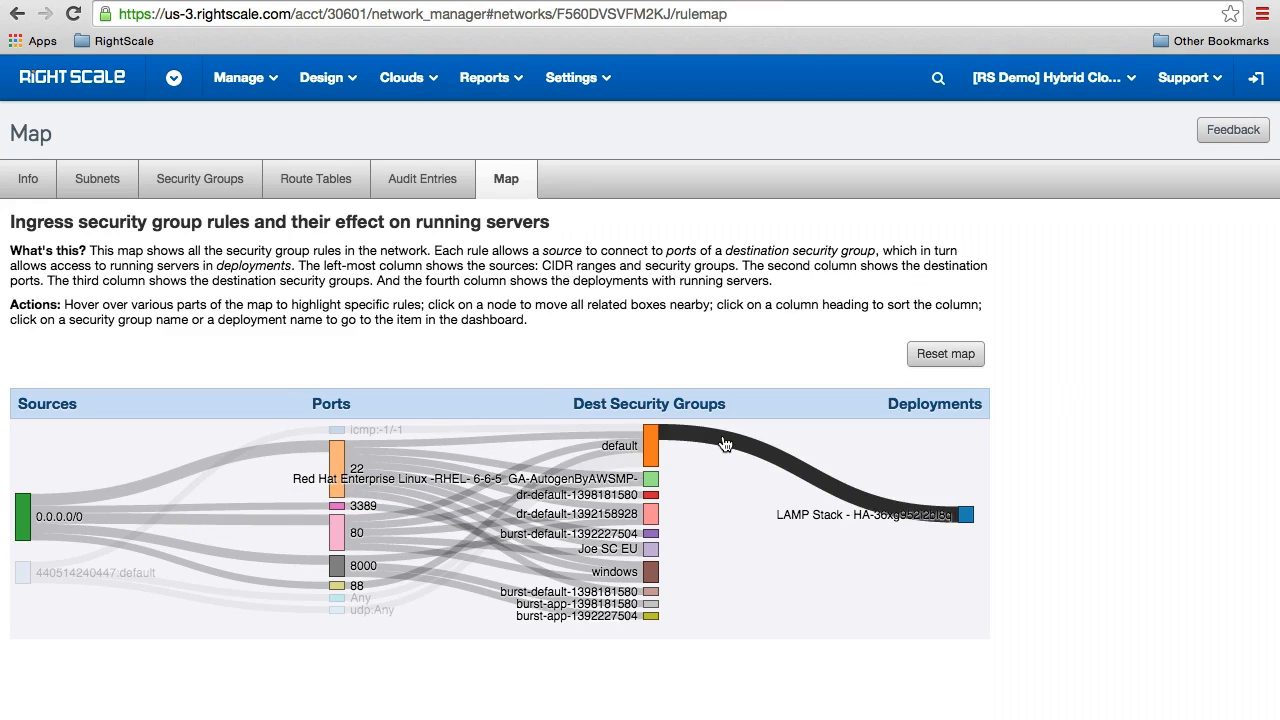
mouse_move(928, 498)
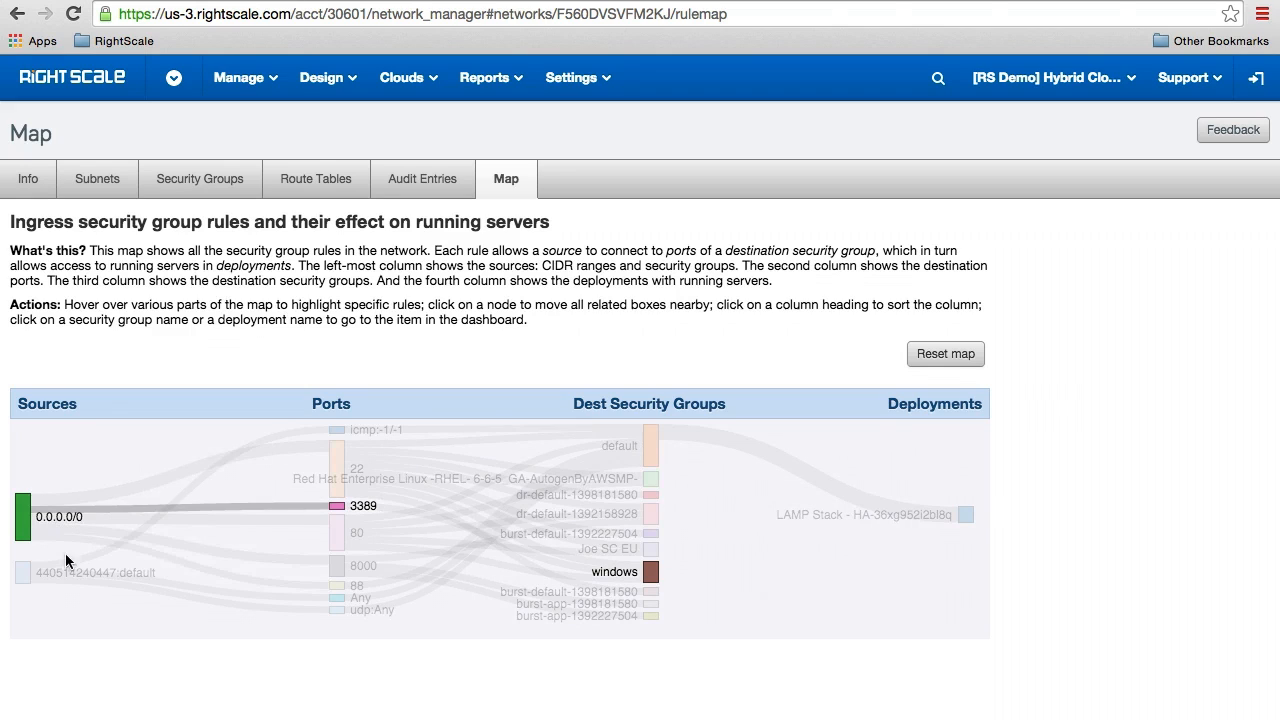
mouse_move(60, 544)
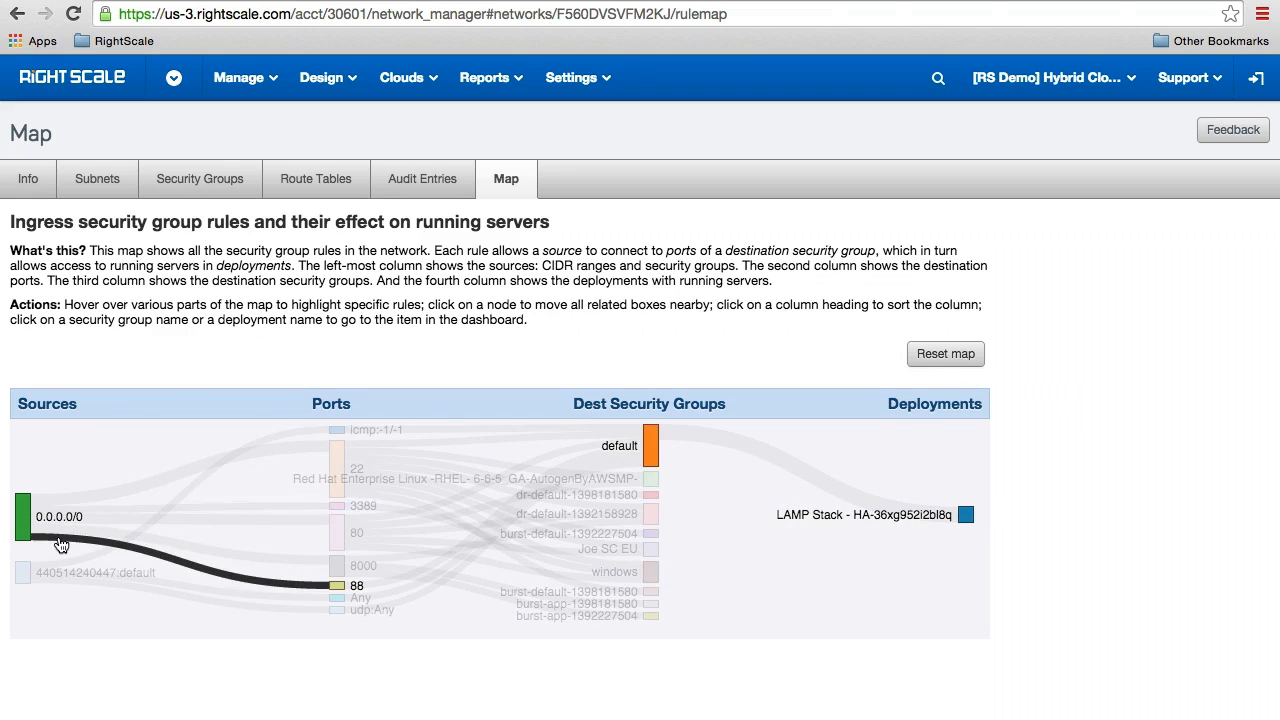
mouse_move(64, 576)
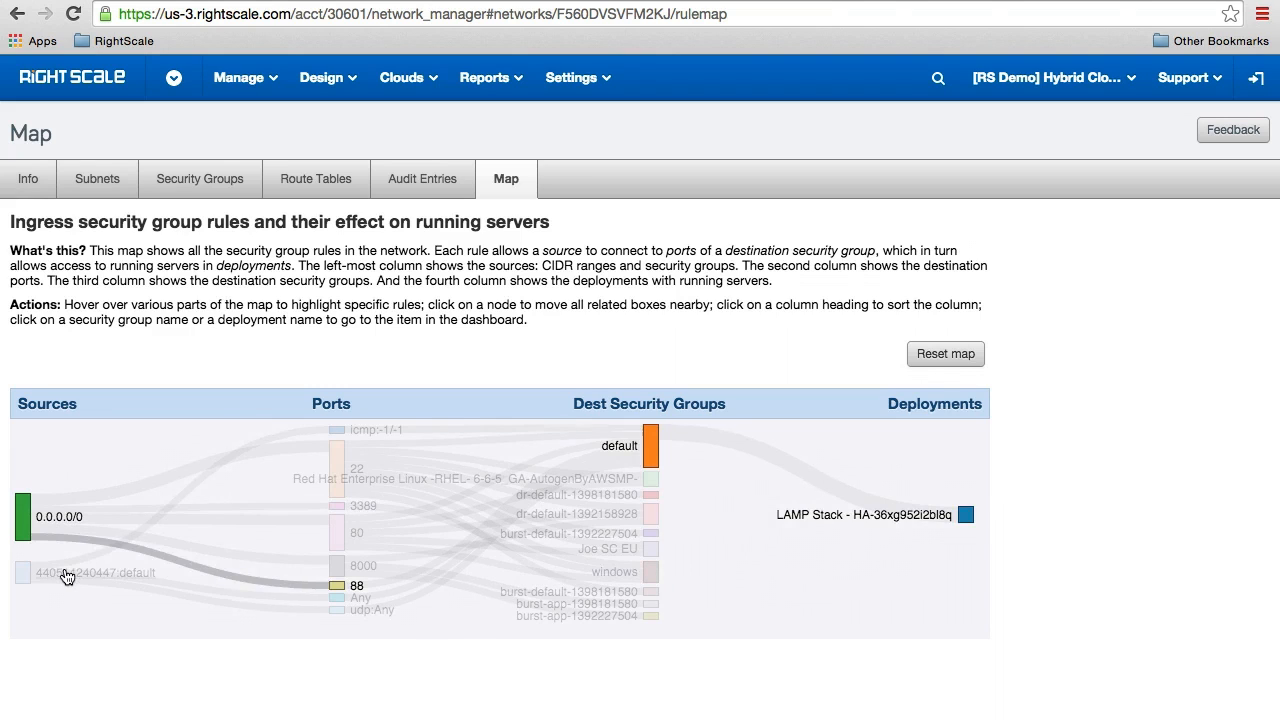
left_click(64, 576)
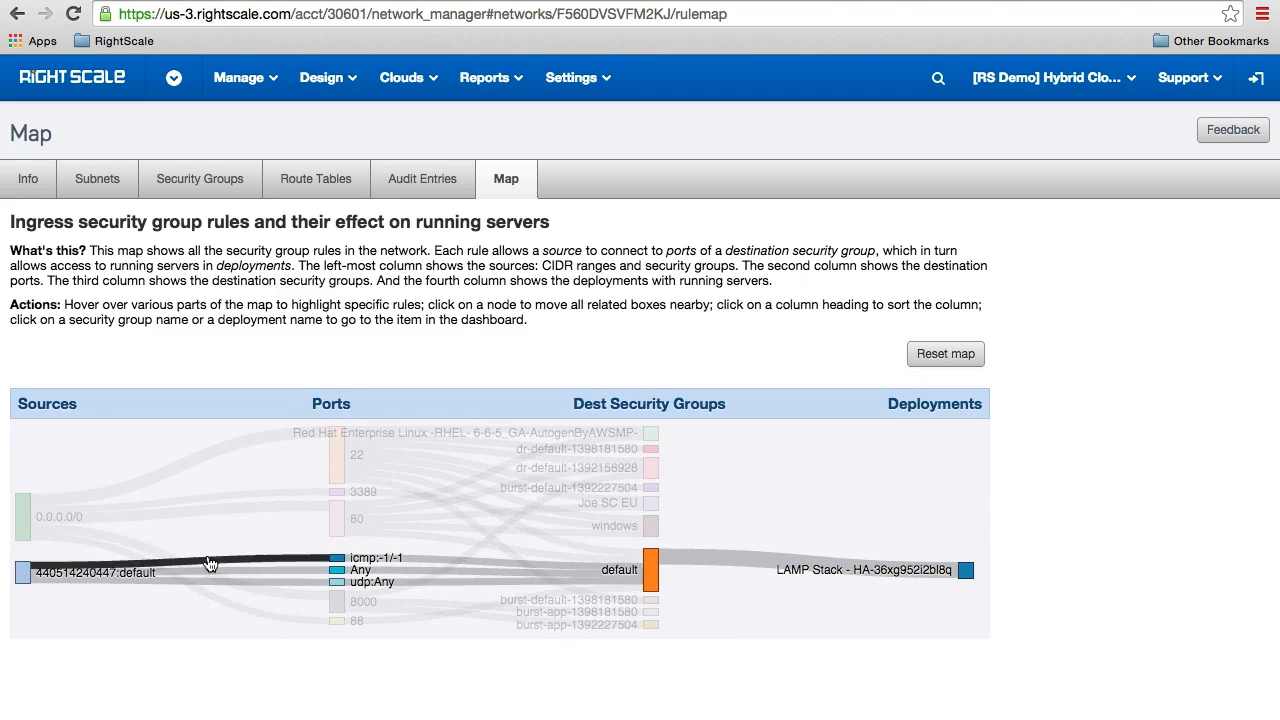
mouse_move(748, 552)
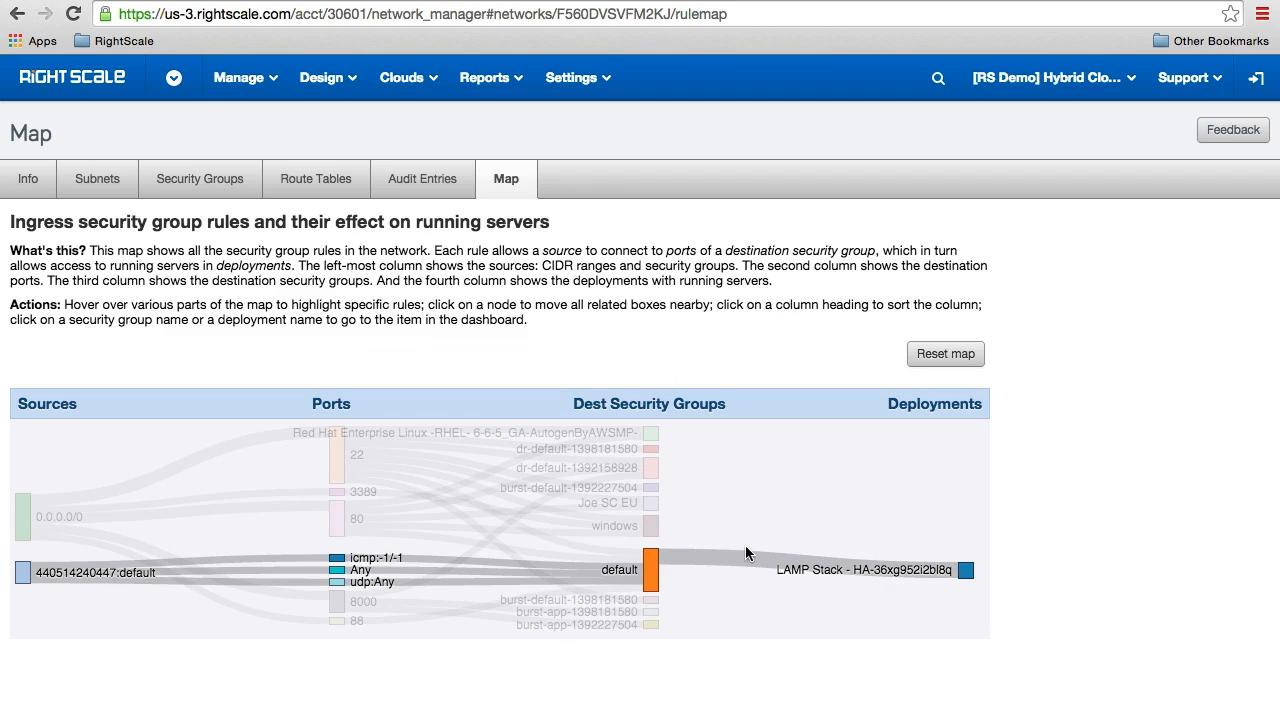